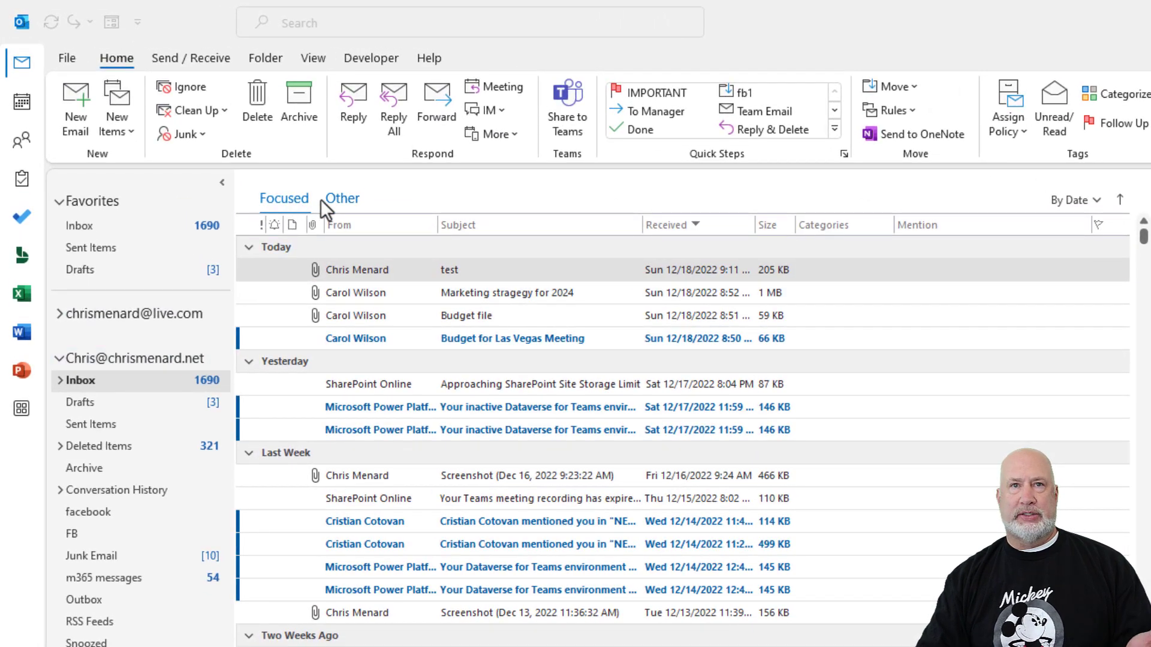
{"action": "mouse_move", "coordinate": [284, 198]}
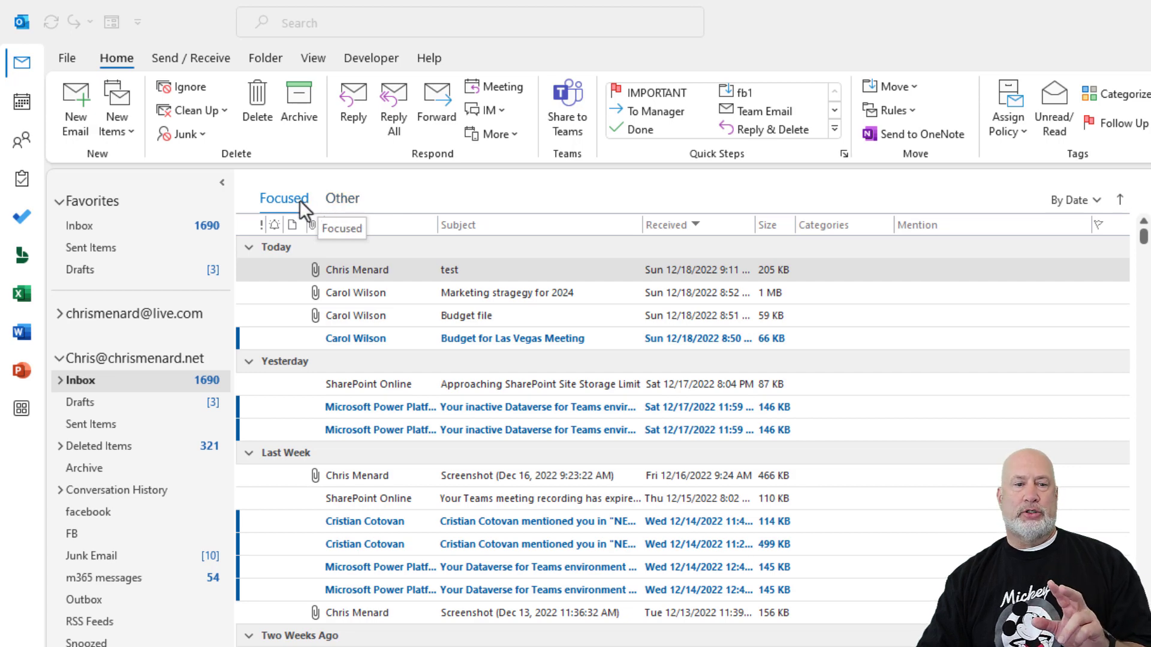
{"action": "mouse_move", "coordinate": [360, 287]}
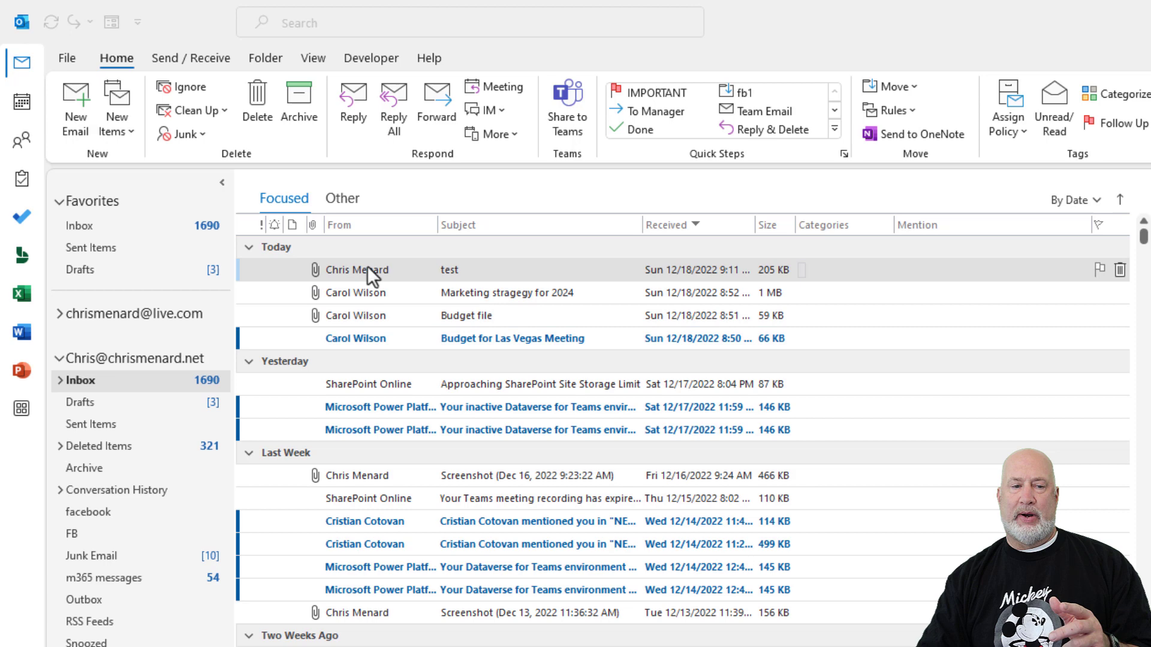
Step: Look at the inbox's Other messages, then return to the Focused messages
{"action": "left_click", "coordinate": [342, 198]}
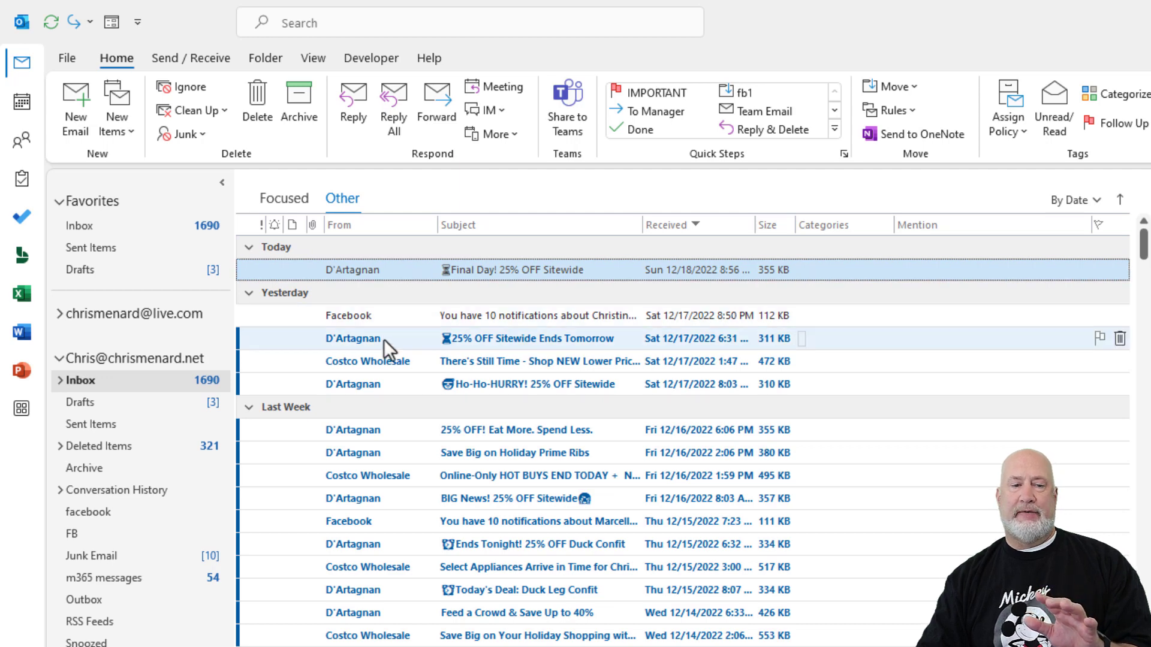
{"action": "left_click", "coordinate": [283, 198]}
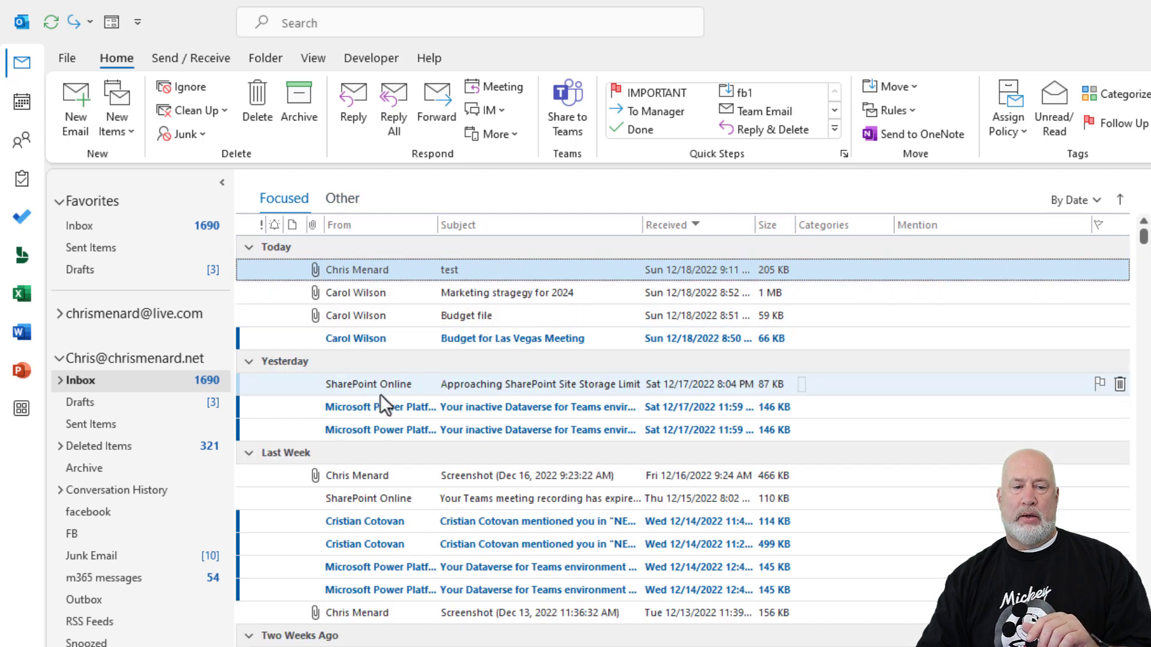
{"action": "mouse_move", "coordinate": [403, 380]}
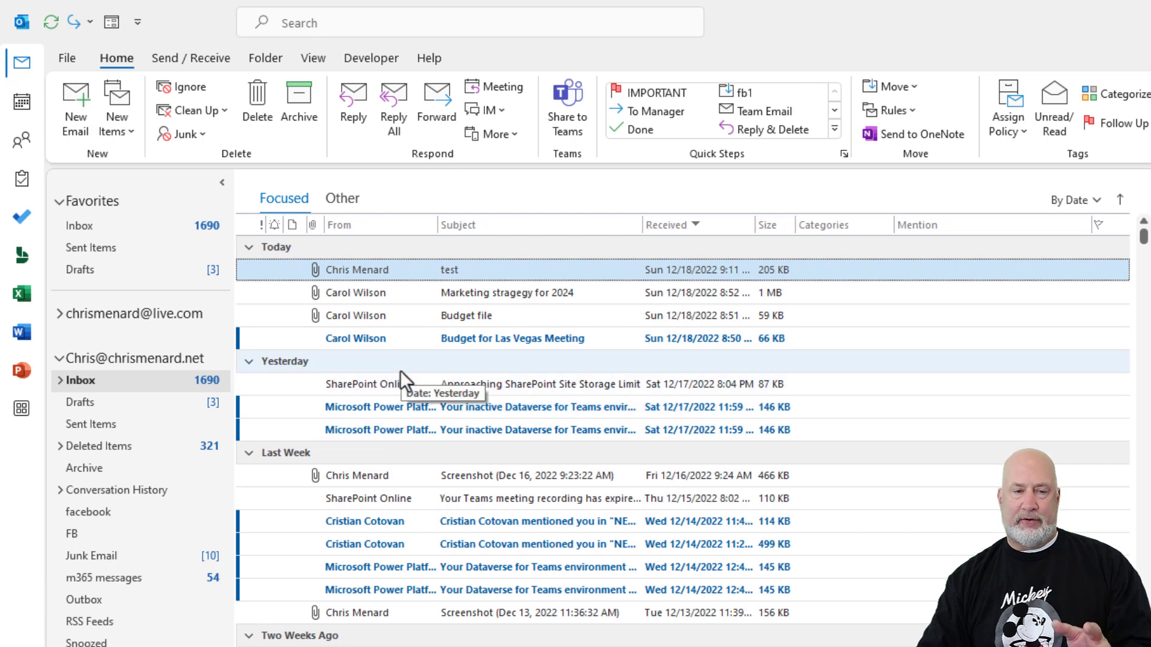
{"action": "mouse_move", "coordinate": [334, 142]}
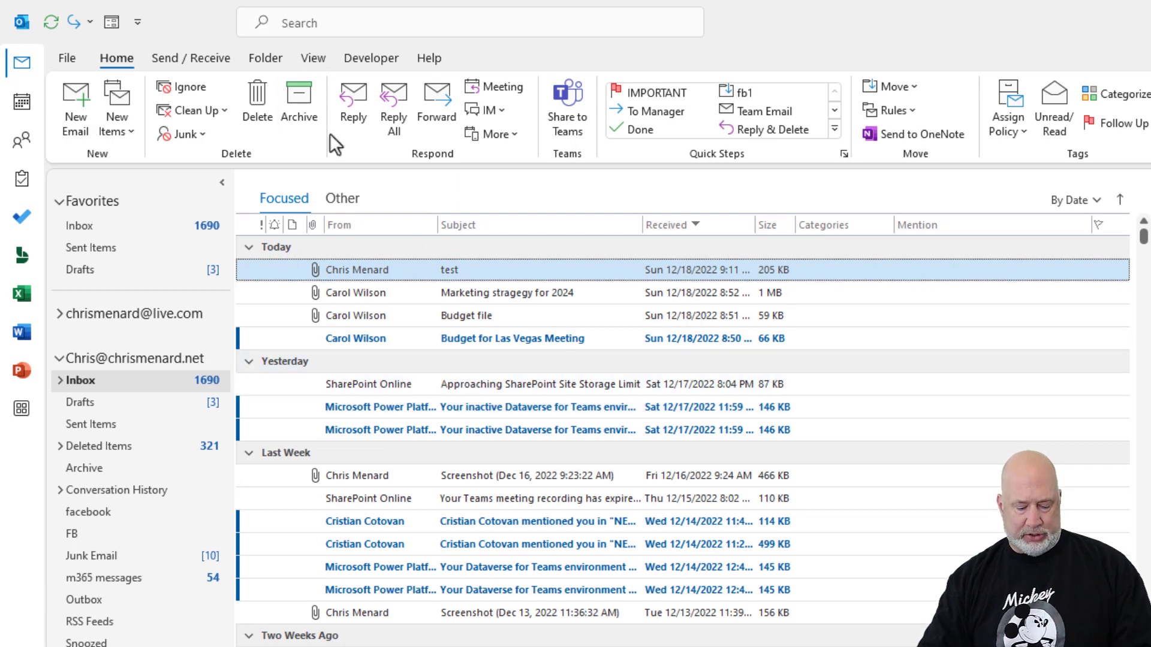
Step: Search the current folder with received:today, then reopen the query for editing
{"action": "left_click", "coordinate": [469, 22]}
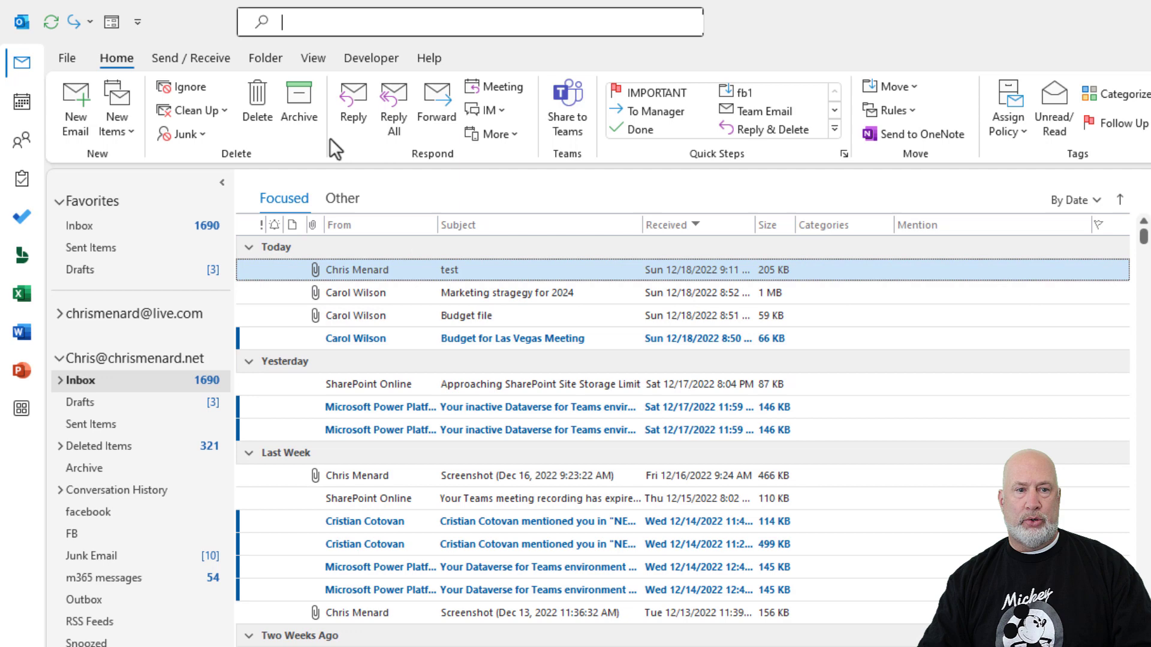
{"action": "left_click", "coordinate": [470, 21]}
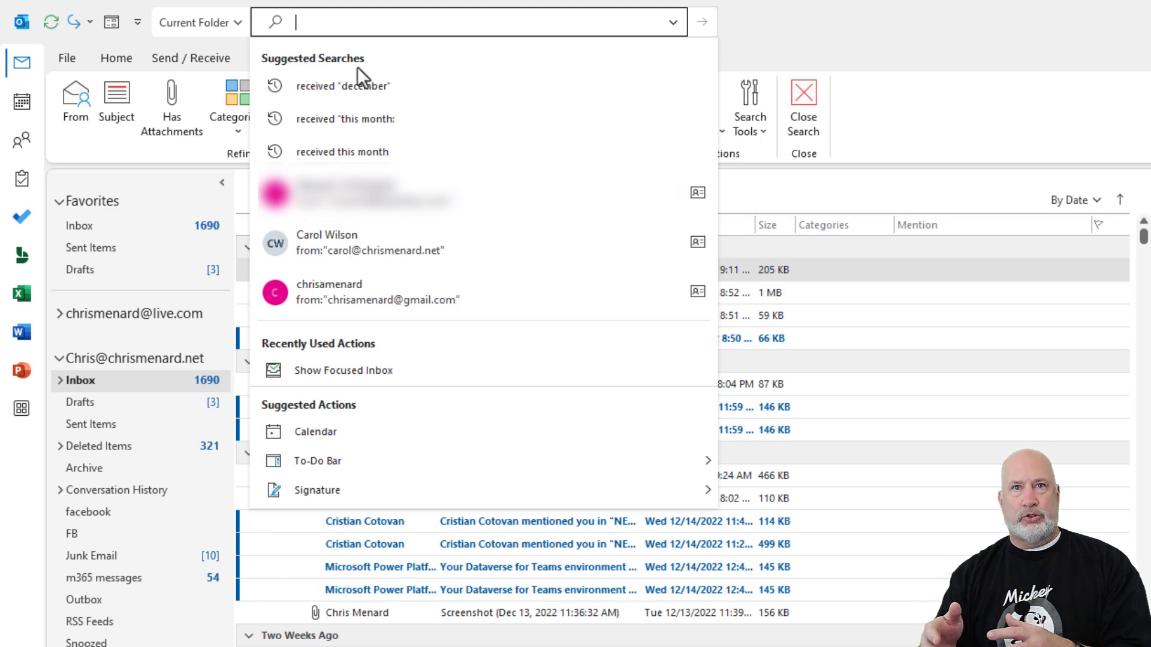
{"action": "type", "text": "r"}
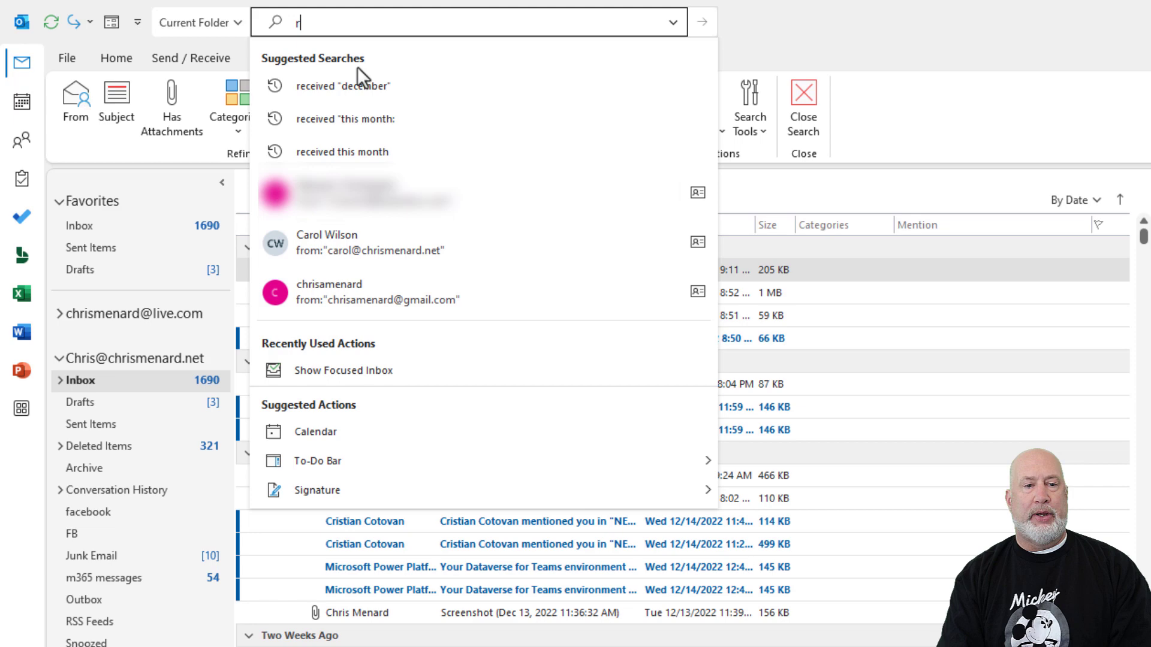
{"action": "type", "text": "eceiv"}
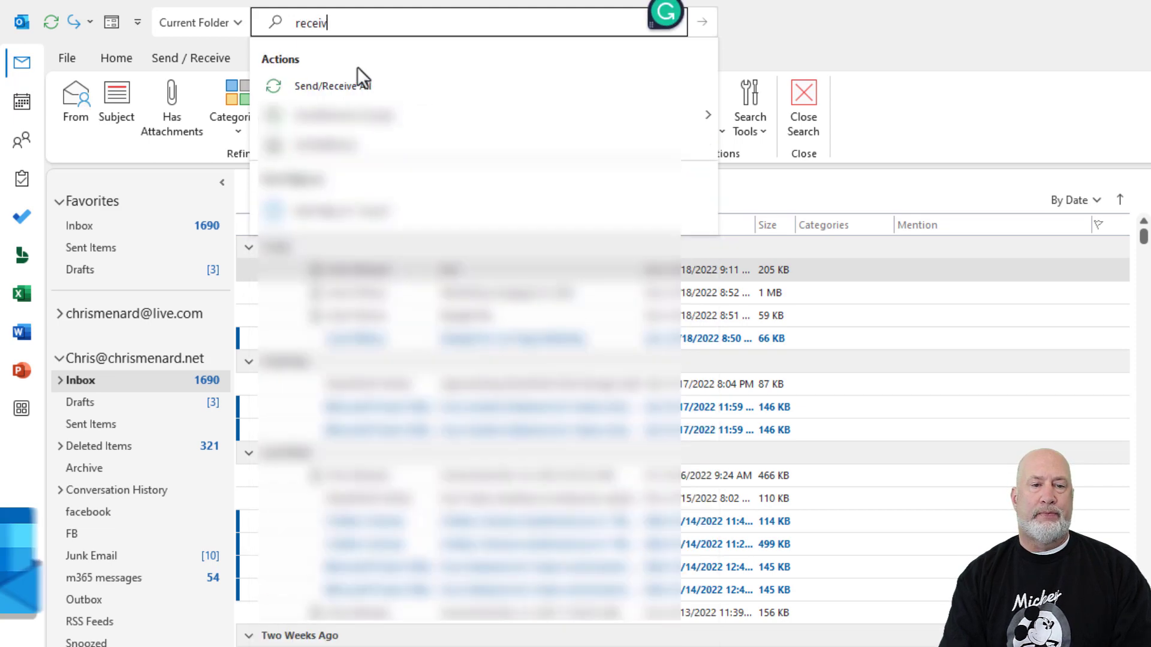
{"action": "type", "text": "ed:today"}
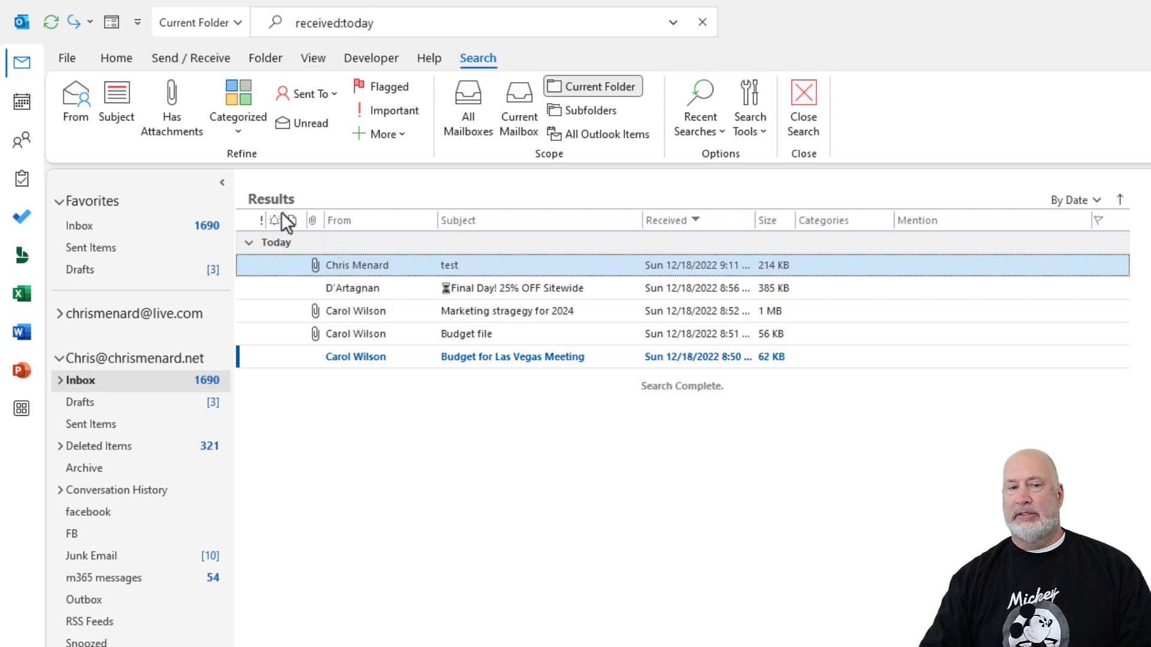
{"action": "mouse_move", "coordinate": [333, 204]}
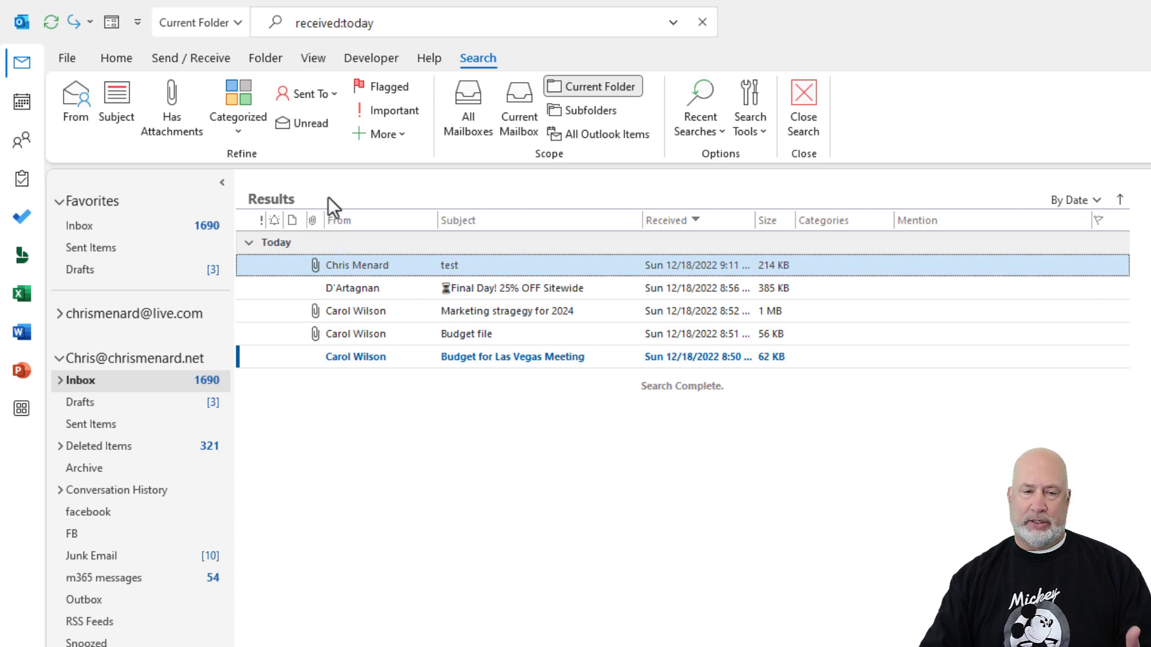
{"action": "left_click", "coordinate": [470, 23]}
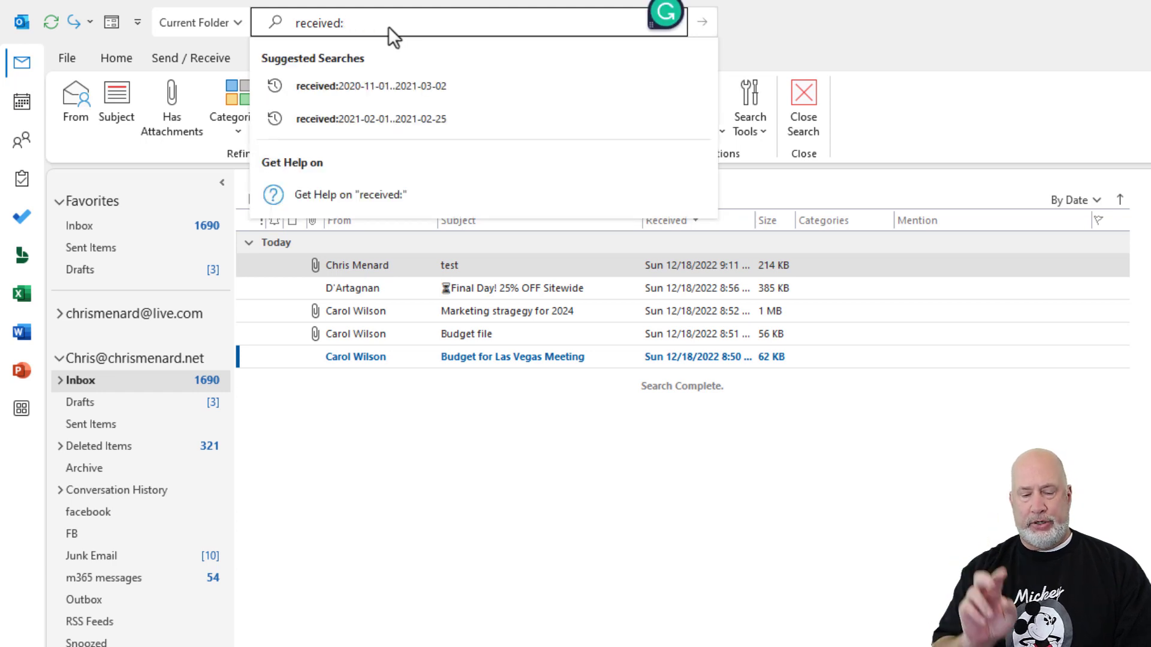
Step: Change the query to received:yesterday, then begin a quoted received: phrase
{"action": "type", "text": "yester"}
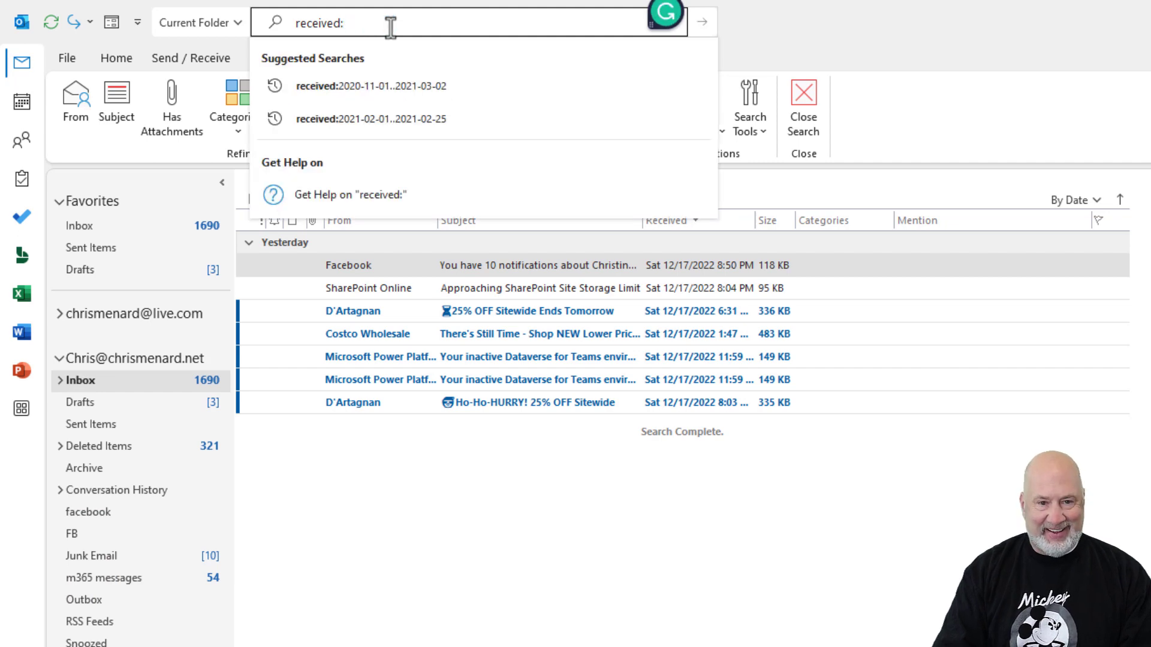
{"action": "type", "text": "\"this week:"}
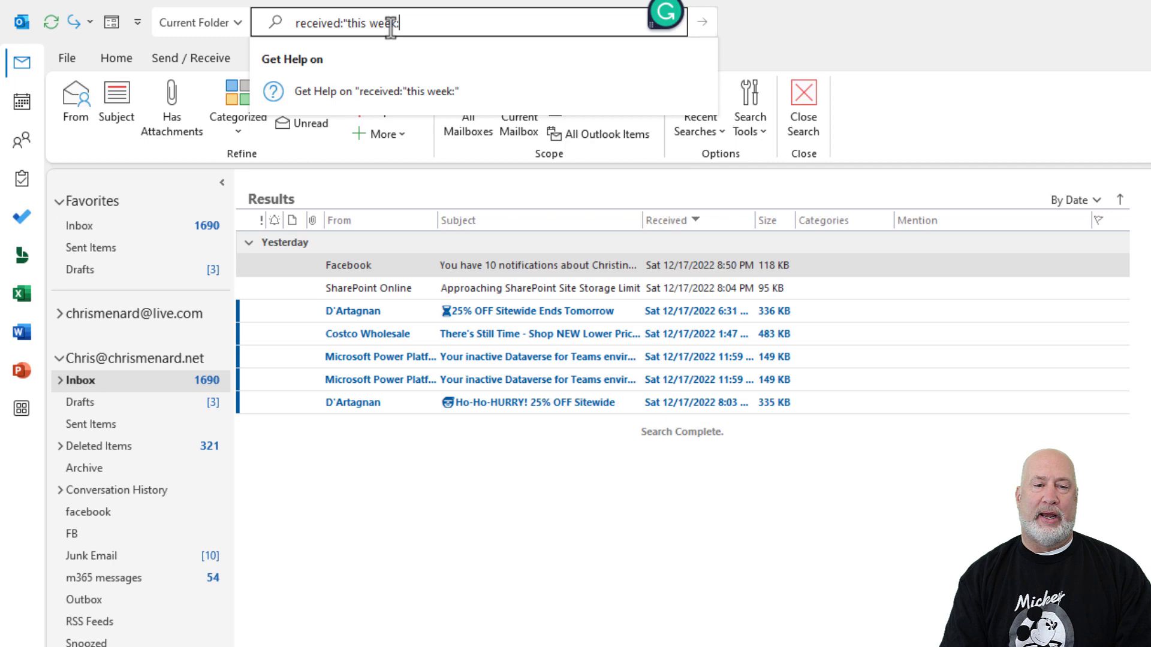
Step: Run the received:"this week" search
{"action": "type", "text": "\""}
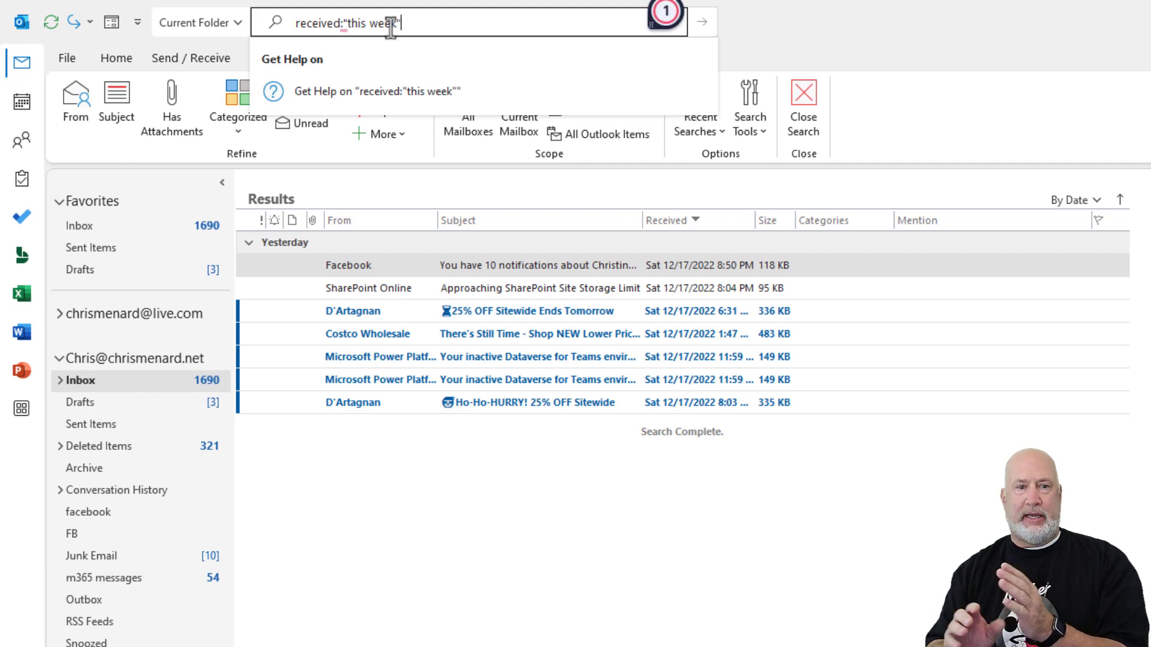
{"action": "key", "text": "Return"}
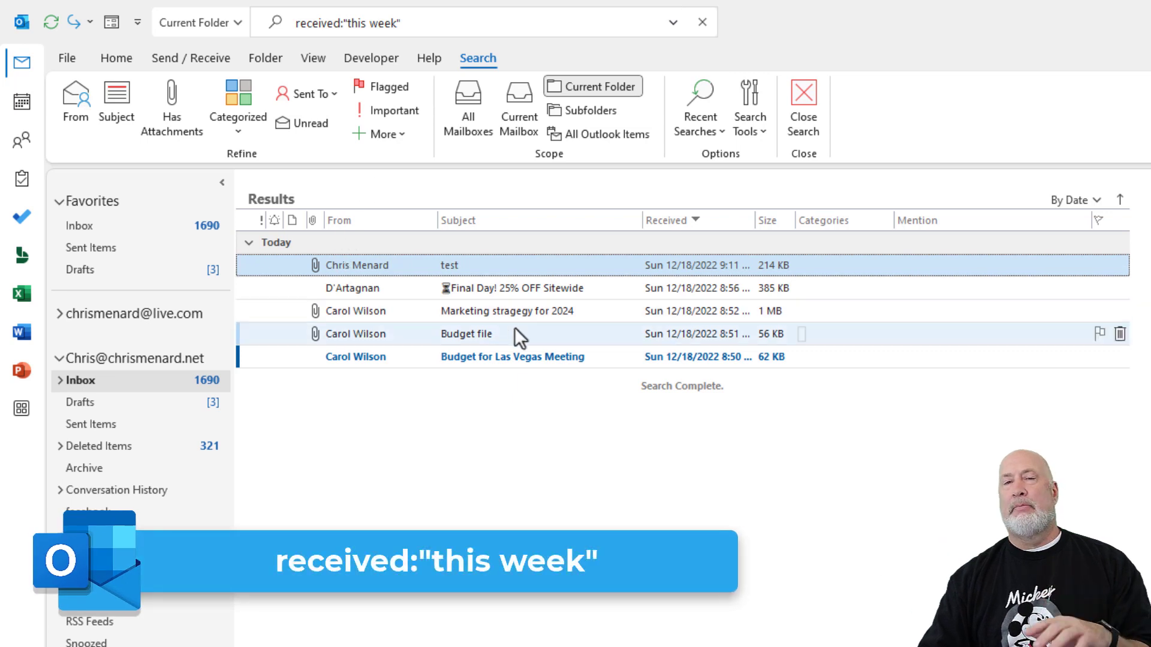
{"action": "mouse_move", "coordinate": [539, 425]}
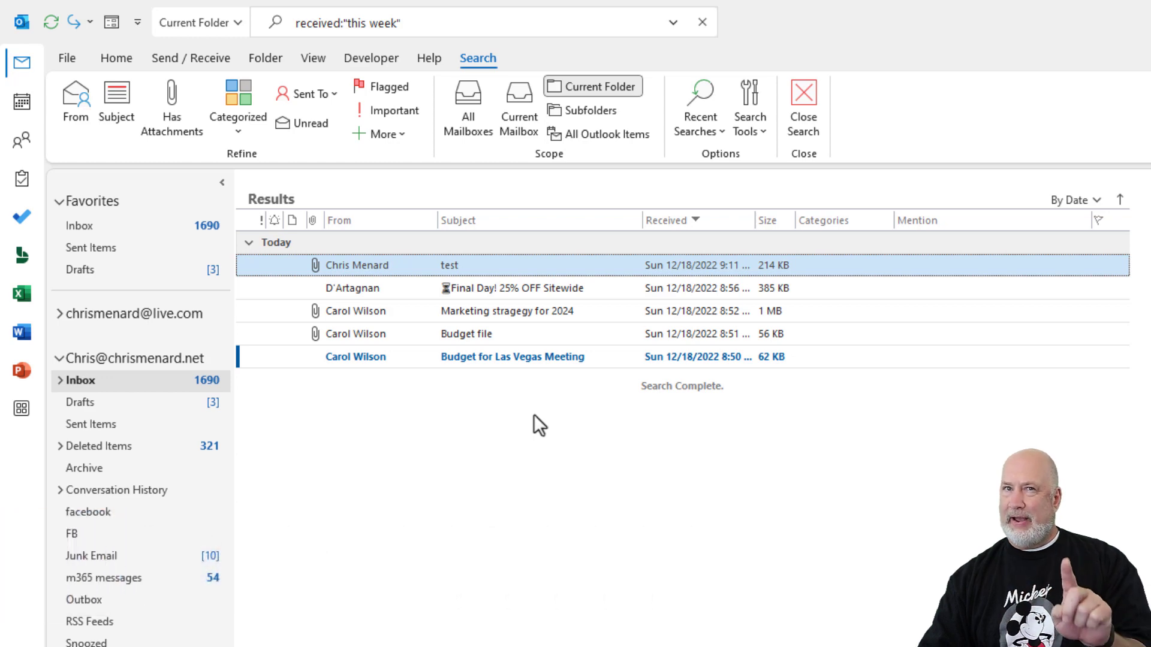
{"action": "mouse_move", "coordinate": [366, 28]}
{"action": "type", "text": "las"}
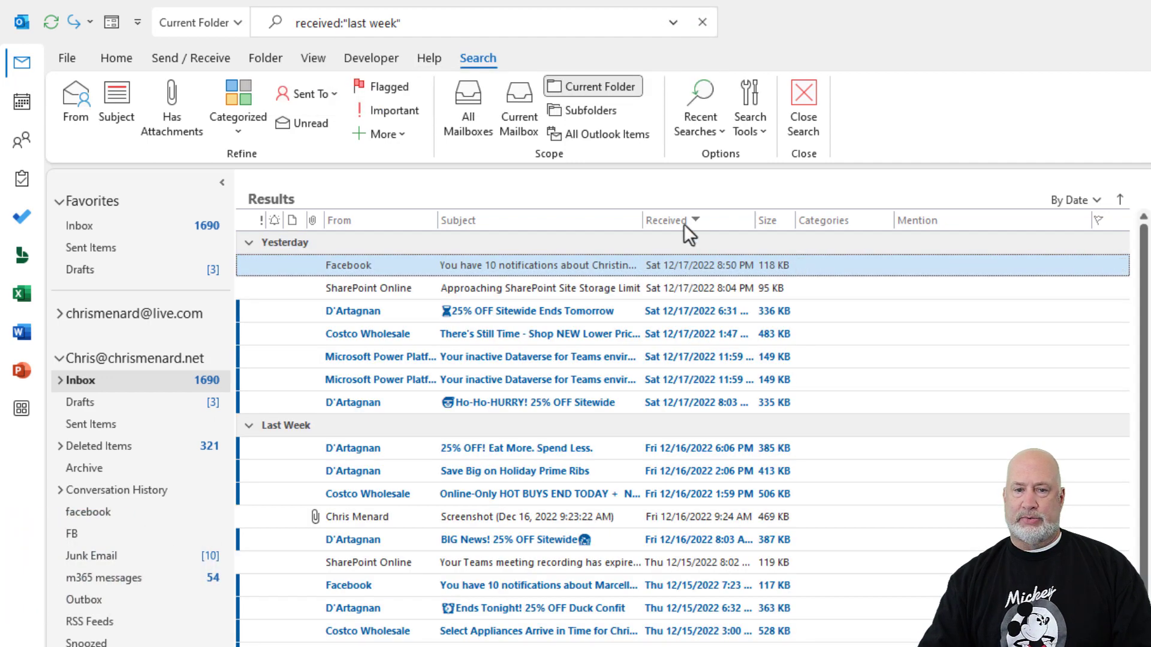
{"action": "mouse_move", "coordinate": [698, 265]}
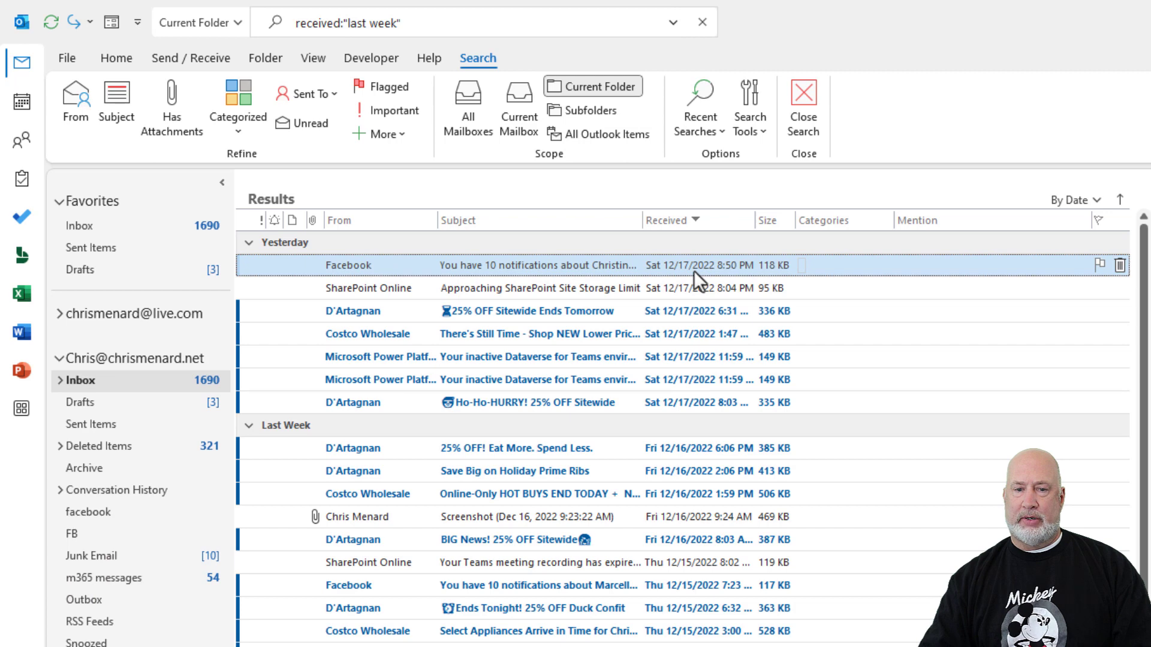
{"action": "mouse_move", "coordinate": [672, 221]}
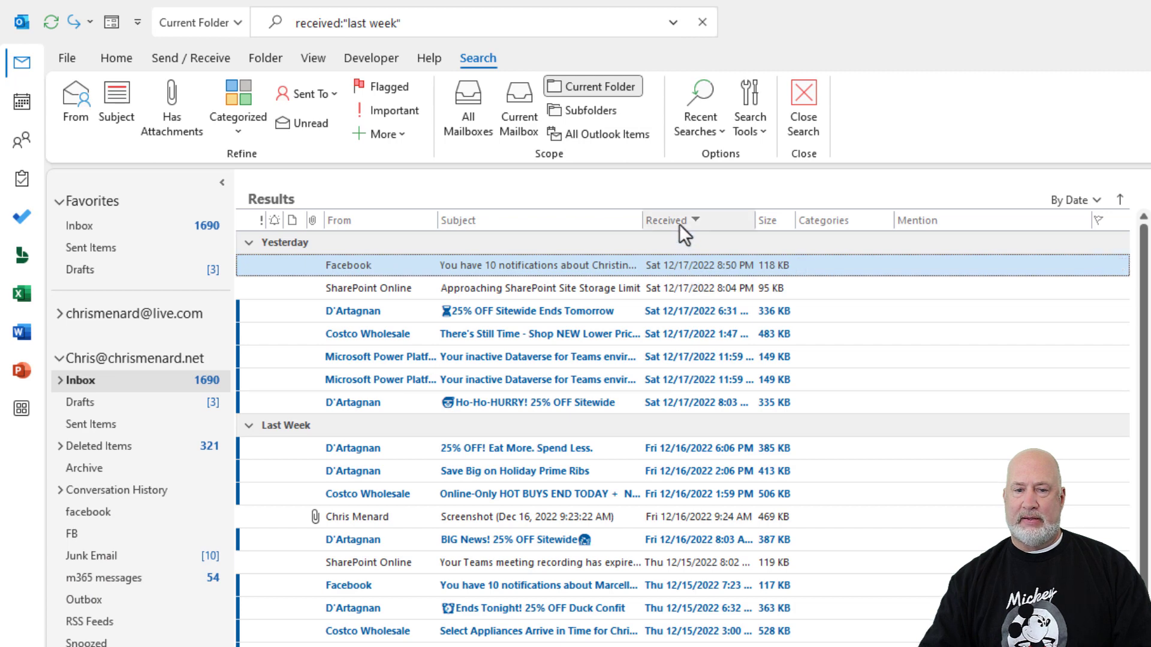
Step: Sort the received:"last week" results oldest first by received date
{"action": "left_click", "coordinate": [665, 221]}
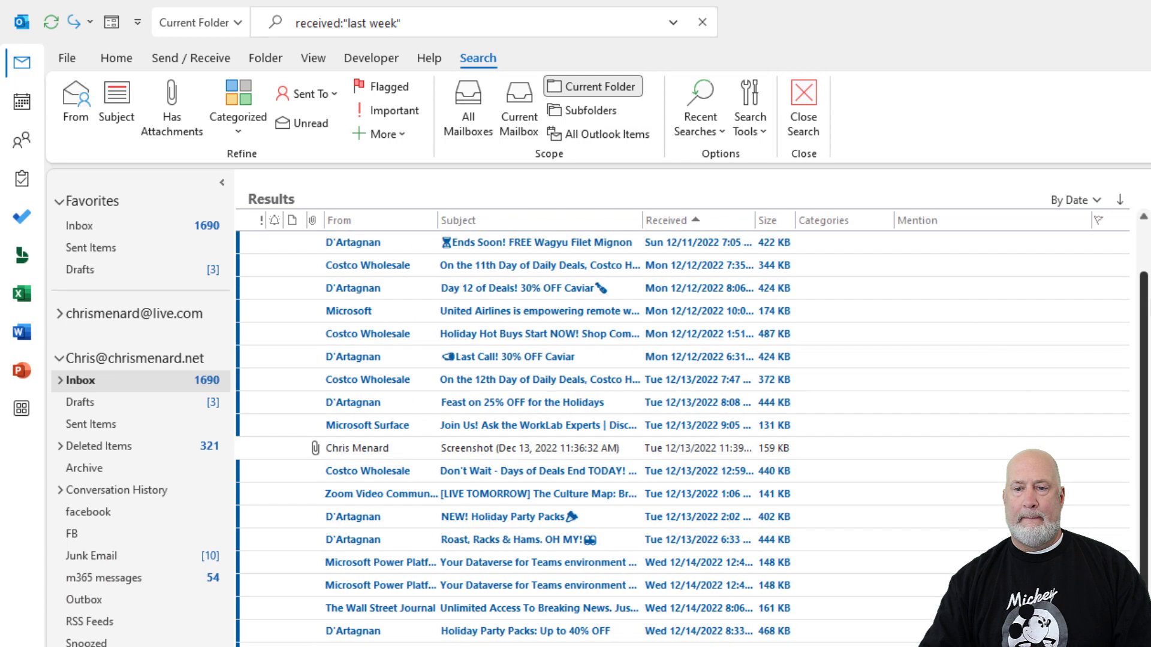
{"action": "scroll", "scroll_direction": "up", "scroll_amount": 3}
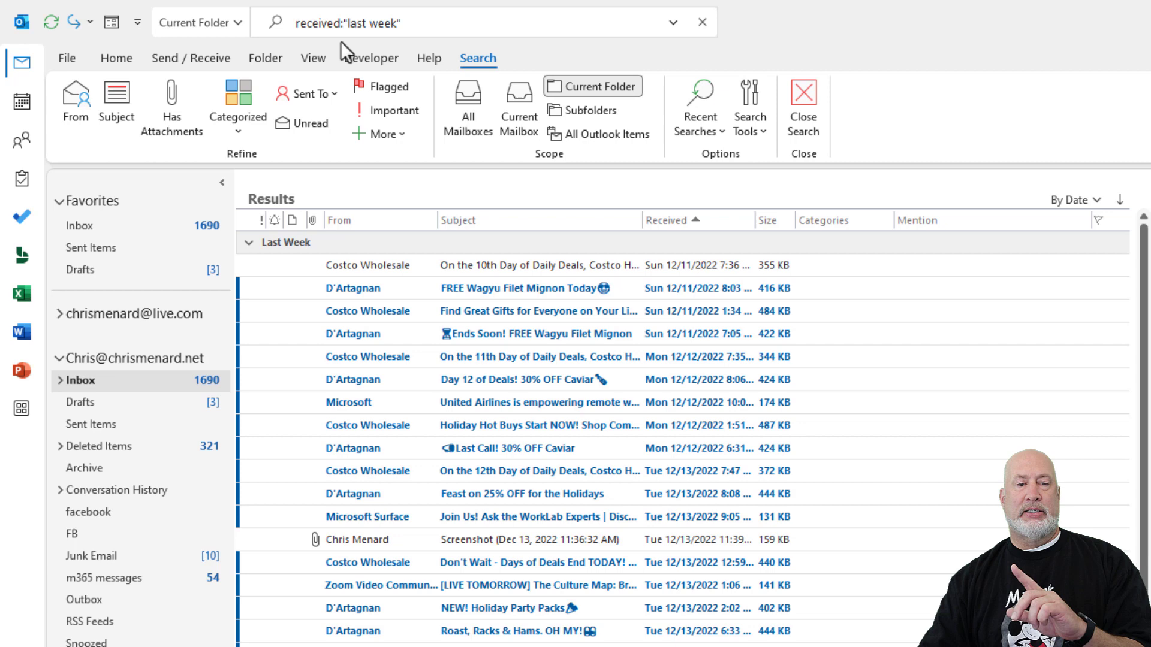
{"action": "mouse_move", "coordinate": [389, 23]}
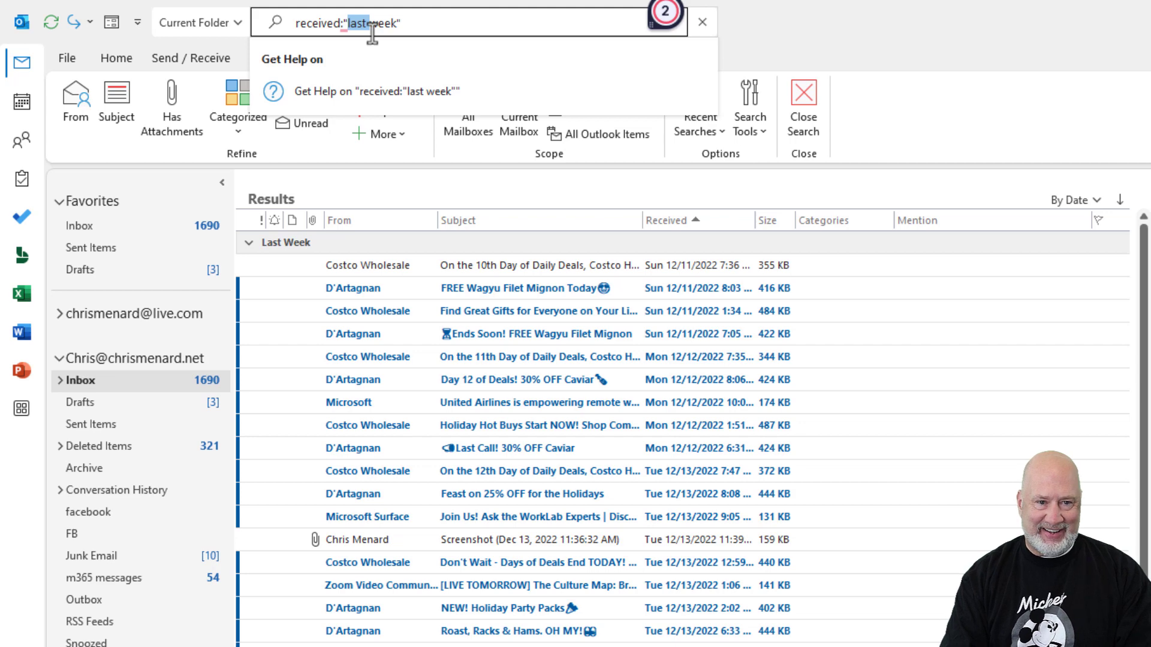
Step: Run a received:"this month" search and sort the results newest first
{"action": "type", "text": "this m"}
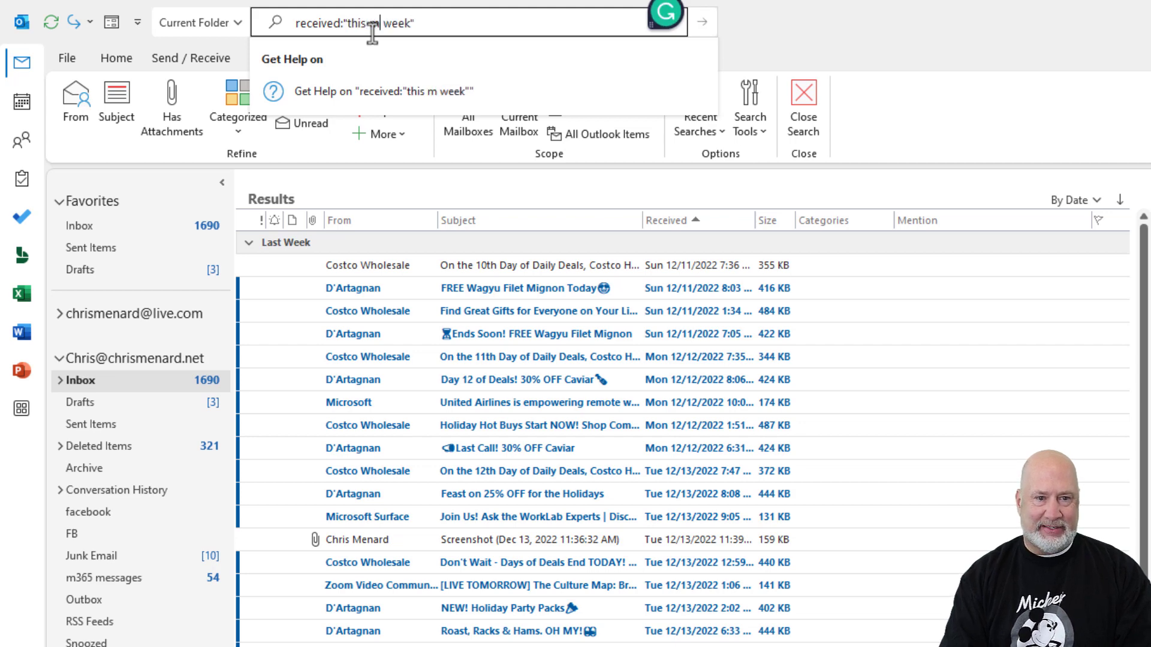
{"action": "type", "text": "onth"}
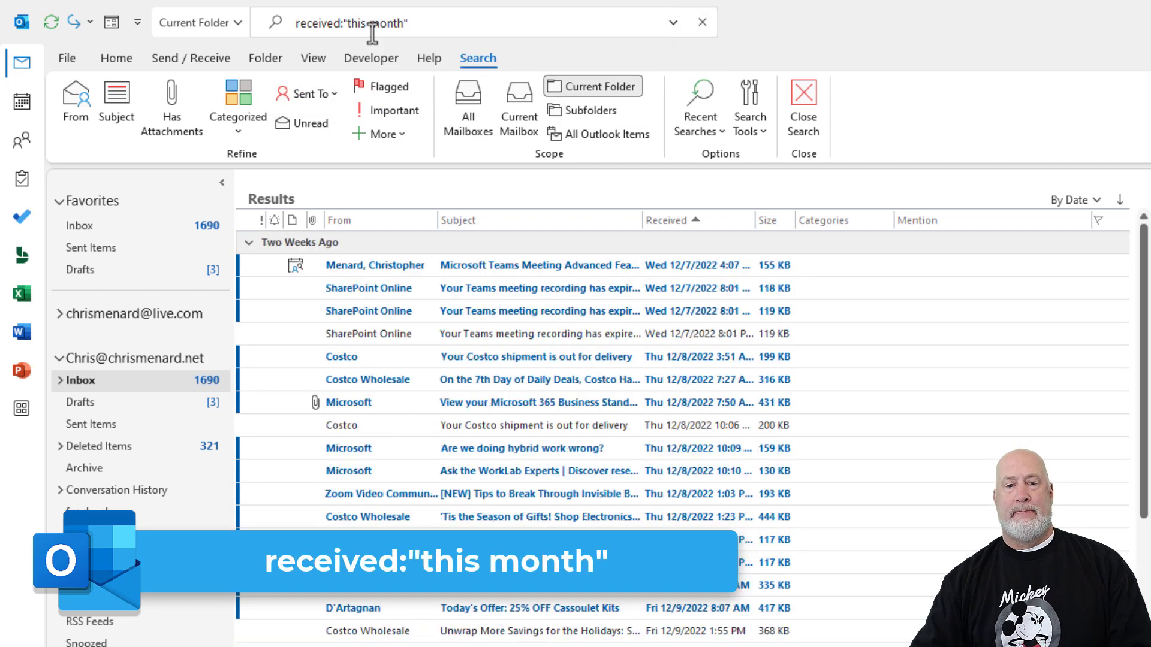
{"action": "scroll", "scroll_direction": "down", "scroll_amount": 3}
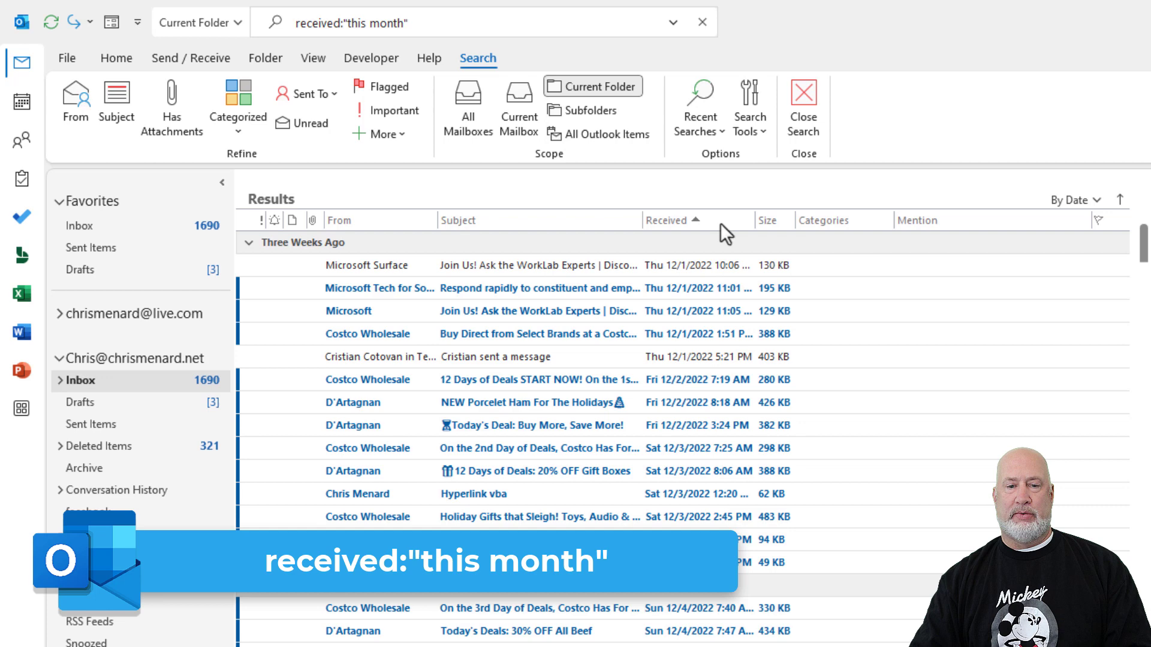
{"action": "left_click", "coordinate": [667, 220]}
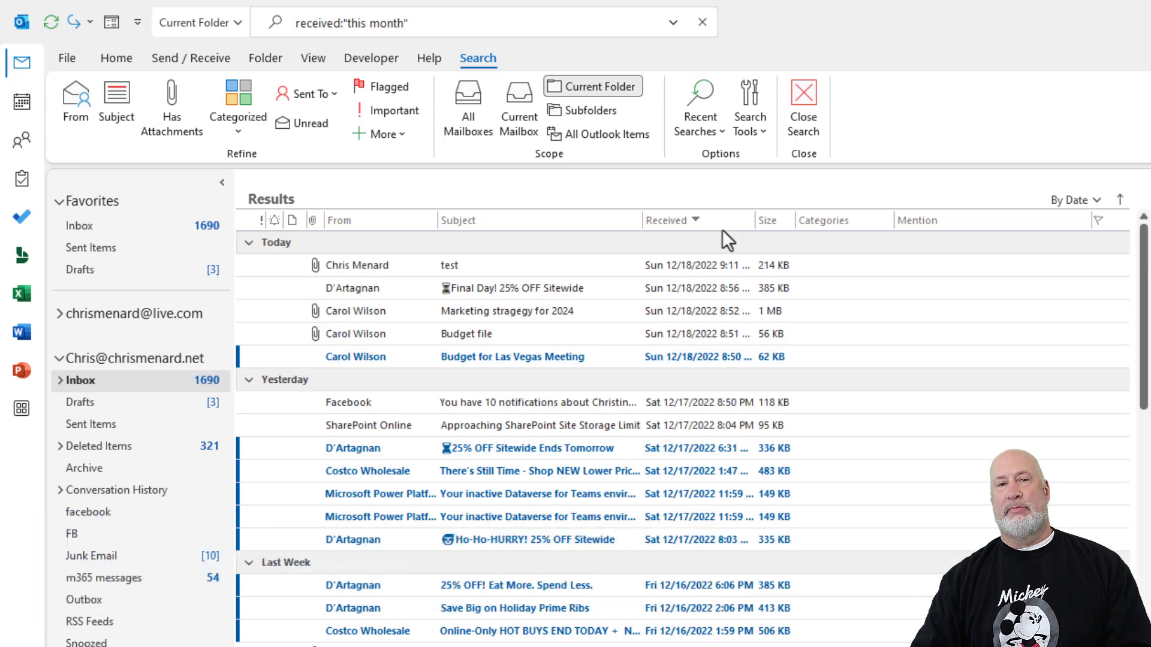
{"action": "left_click", "coordinate": [352, 23]}
{"action": "type", "text": "la"}
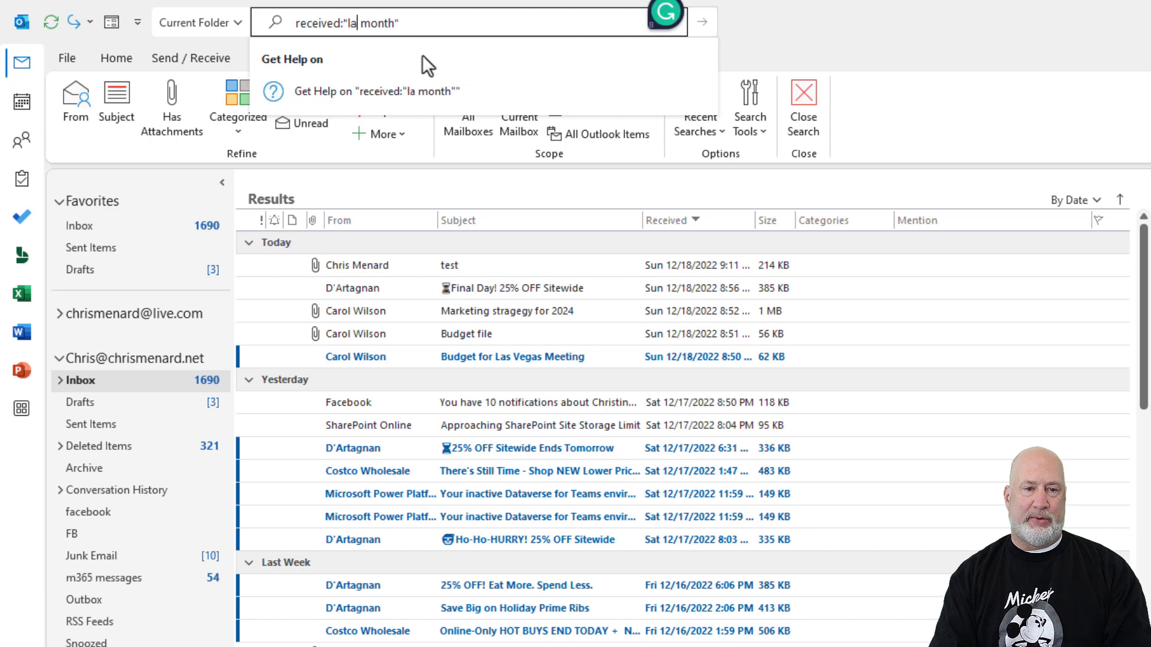
Step: Run a received:"last month" search and sort the results oldest first
{"action": "type", "text": "st"}
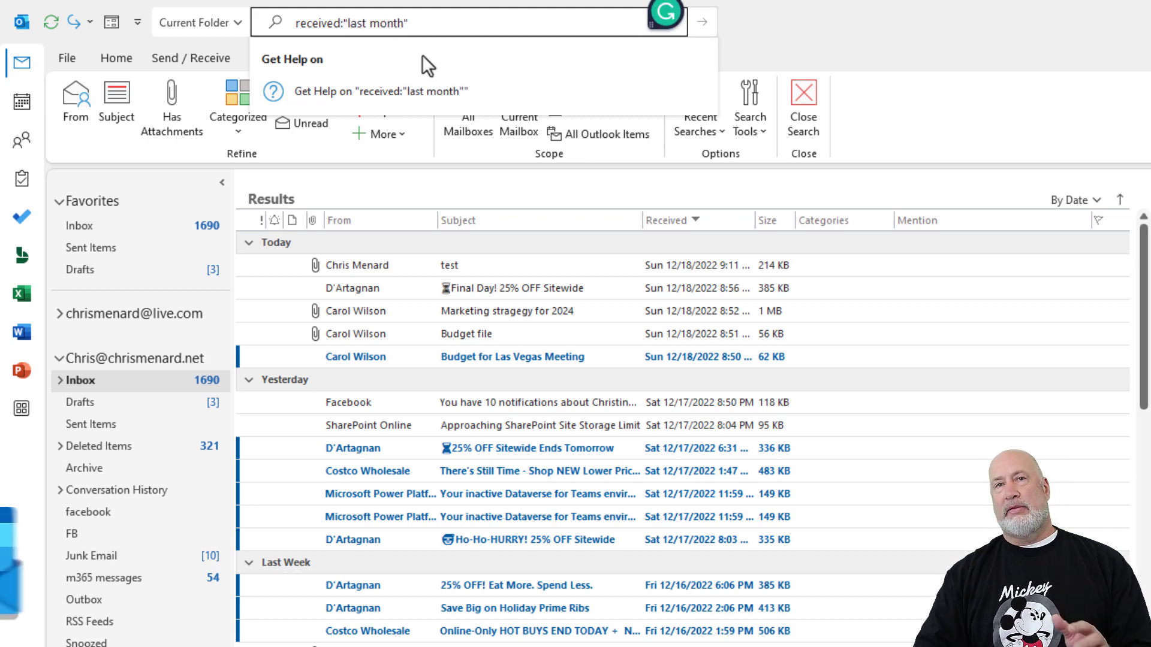
{"action": "key", "text": "Return"}
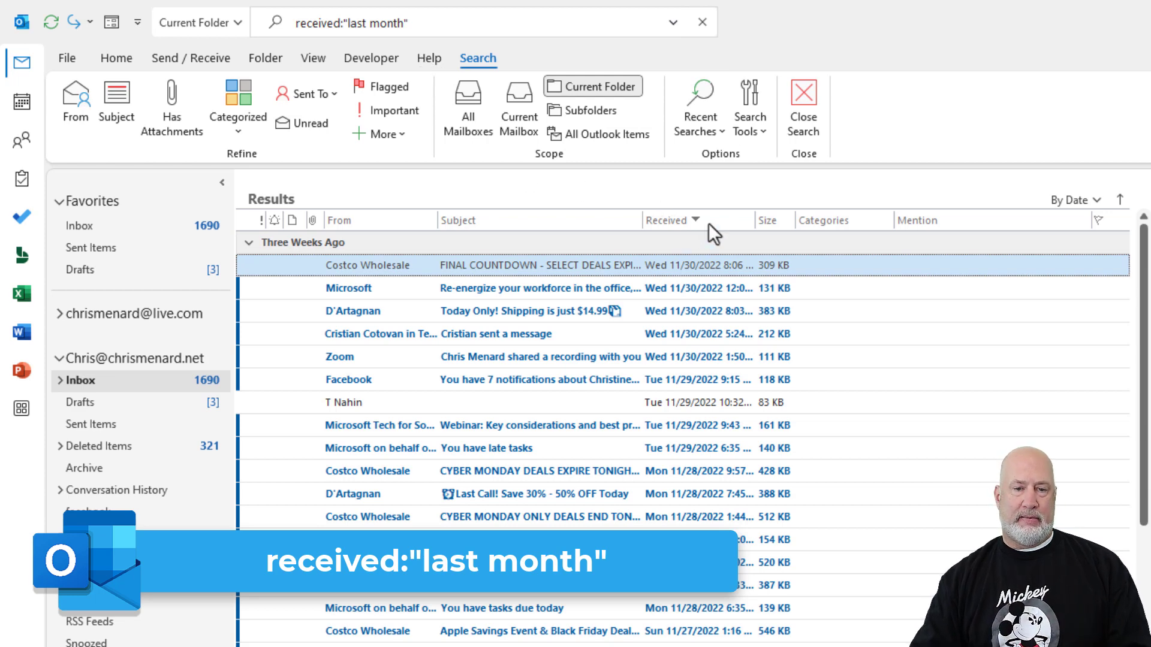
{"action": "left_click", "coordinate": [666, 220]}
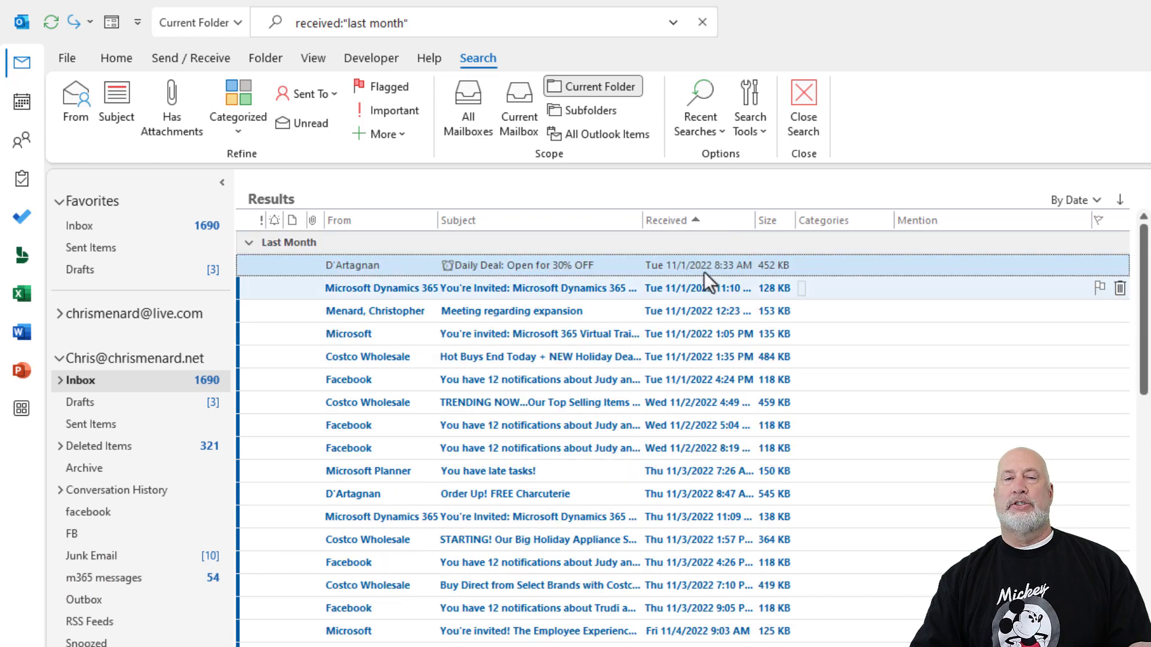
{"action": "mouse_move", "coordinate": [366, 48]}
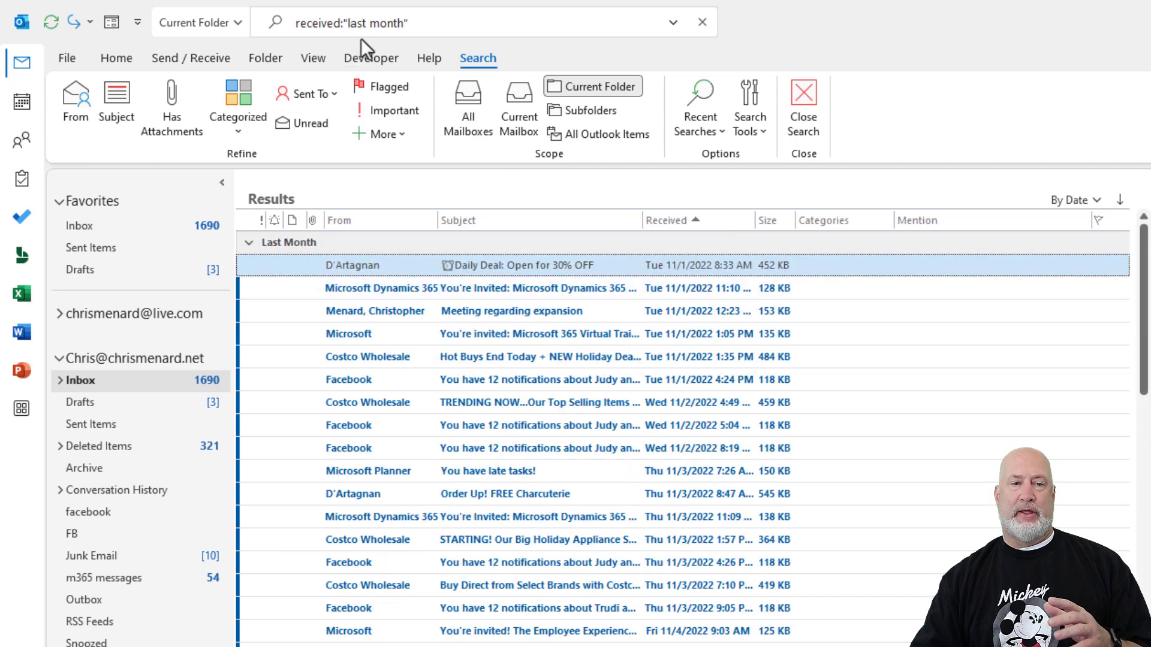
{"action": "mouse_move", "coordinate": [397, 50]}
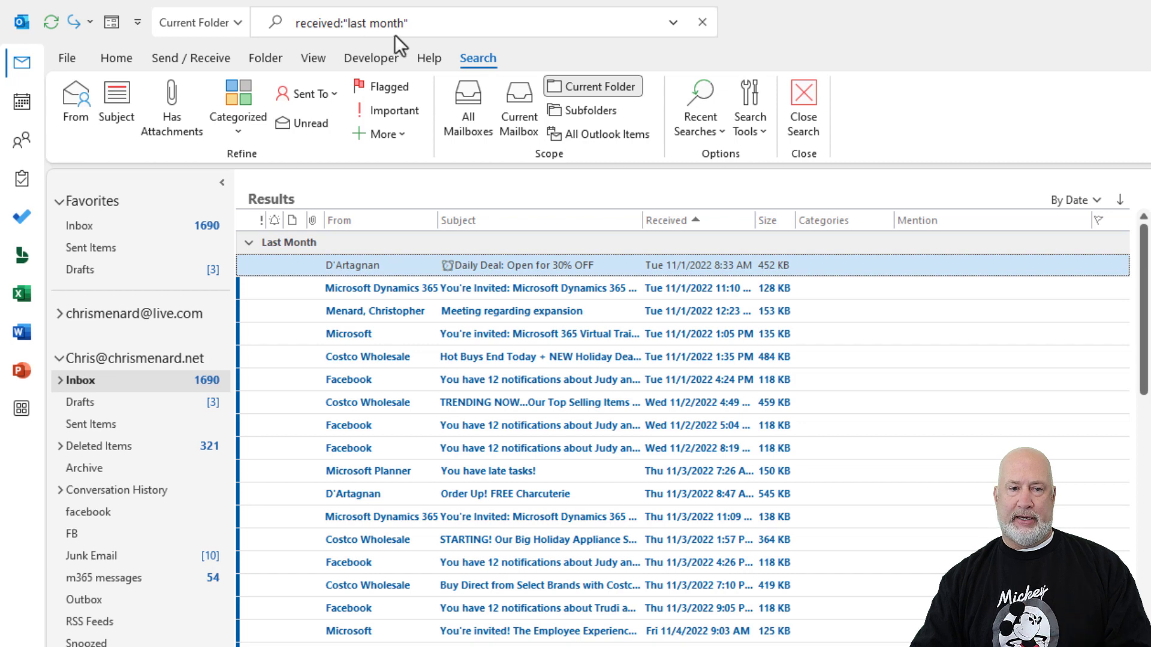
{"action": "left_click", "coordinate": [470, 21]}
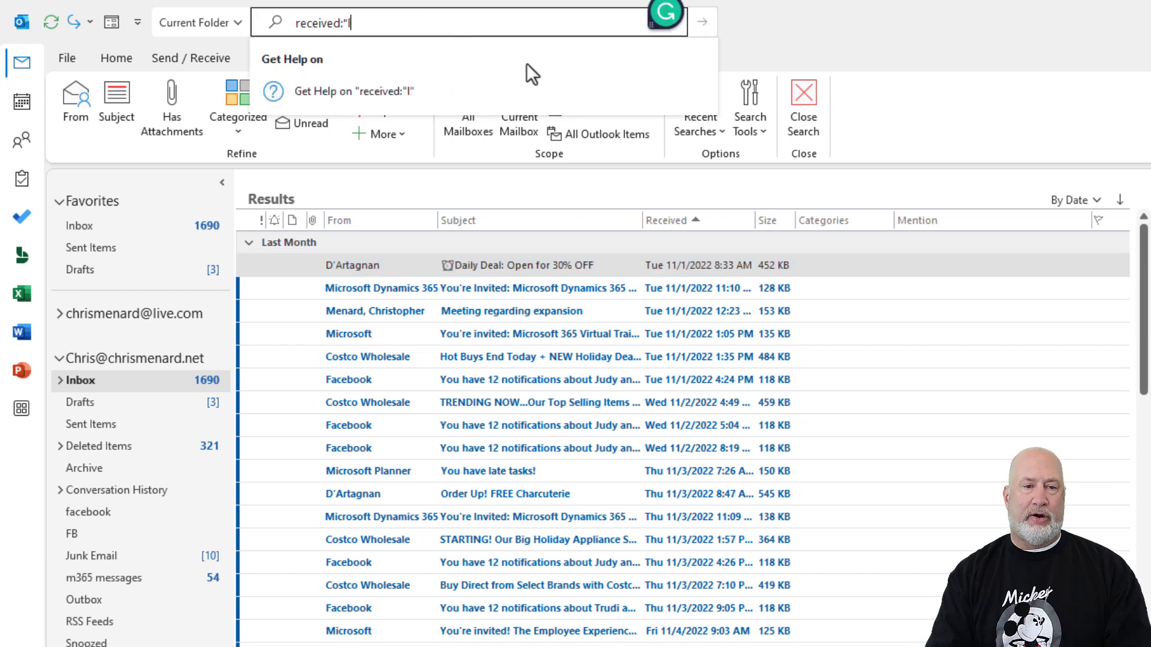
Step: Search received:11/27/22..12/9/2022 and sort the date-range results newest first
{"action": "key", "text": "backspace"}
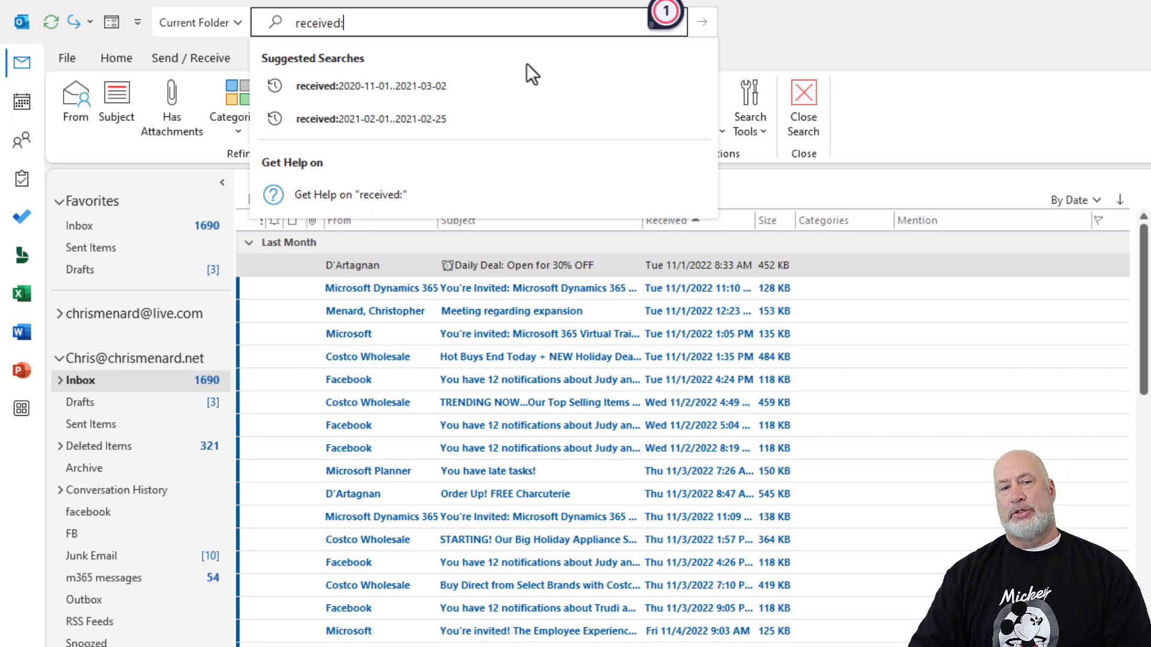
{"action": "type", "text": "11/"}
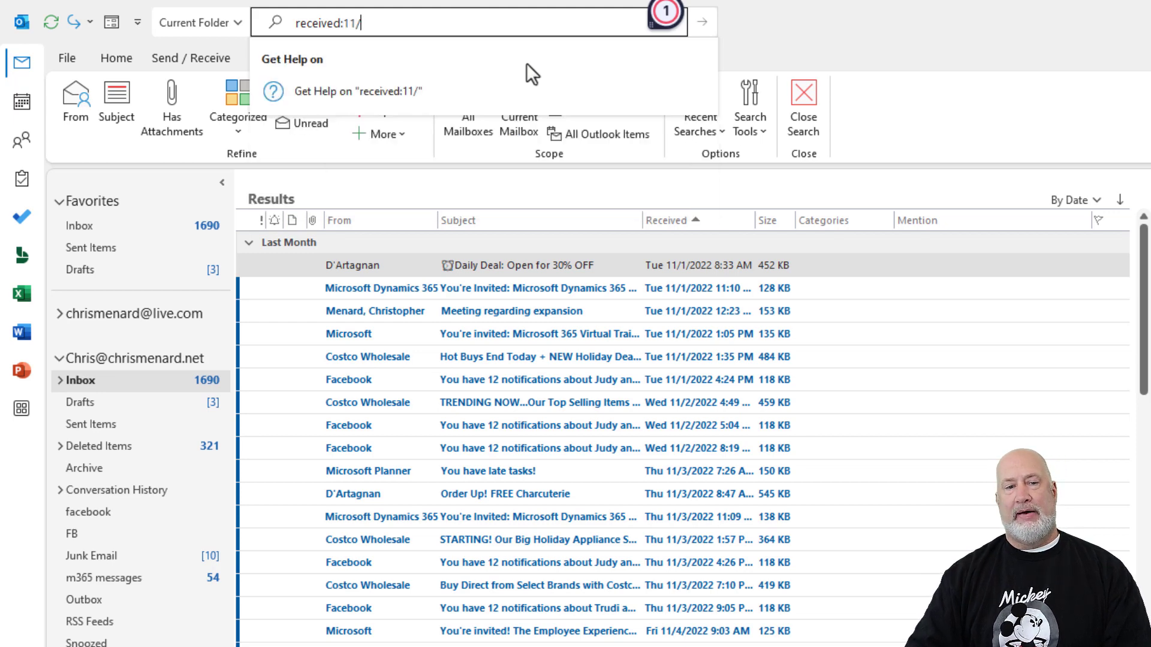
{"action": "type", "text": "1"}
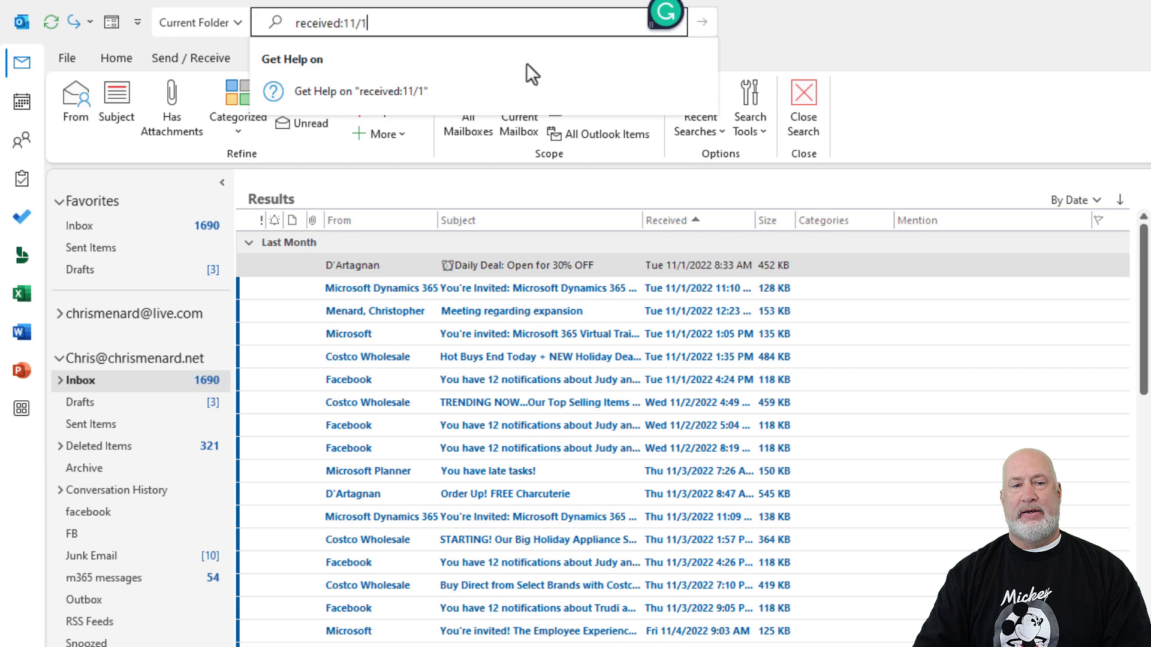
{"action": "type", "text": "27/"}
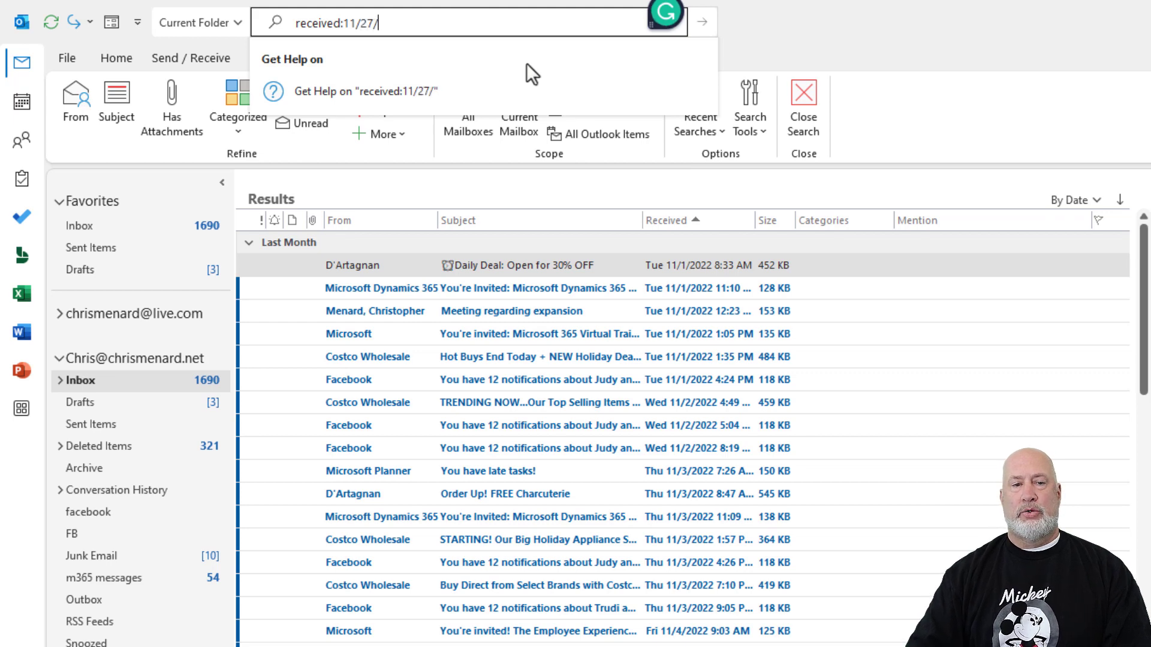
{"action": "type", "text": "22"}
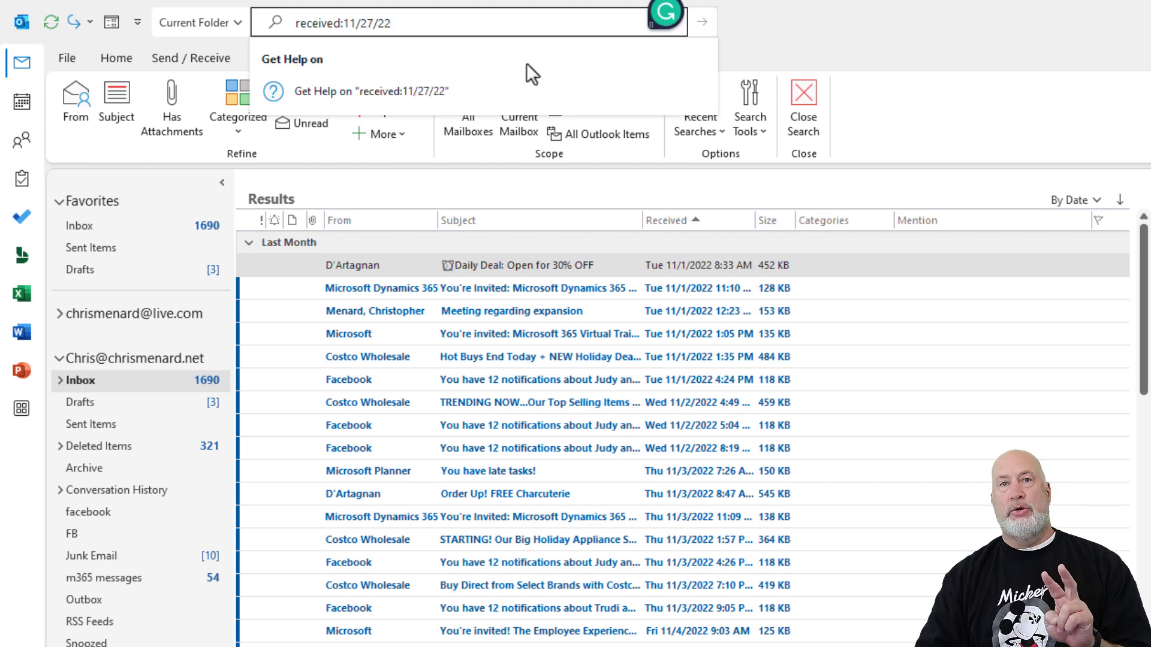
{"action": "type", "text": ".."}
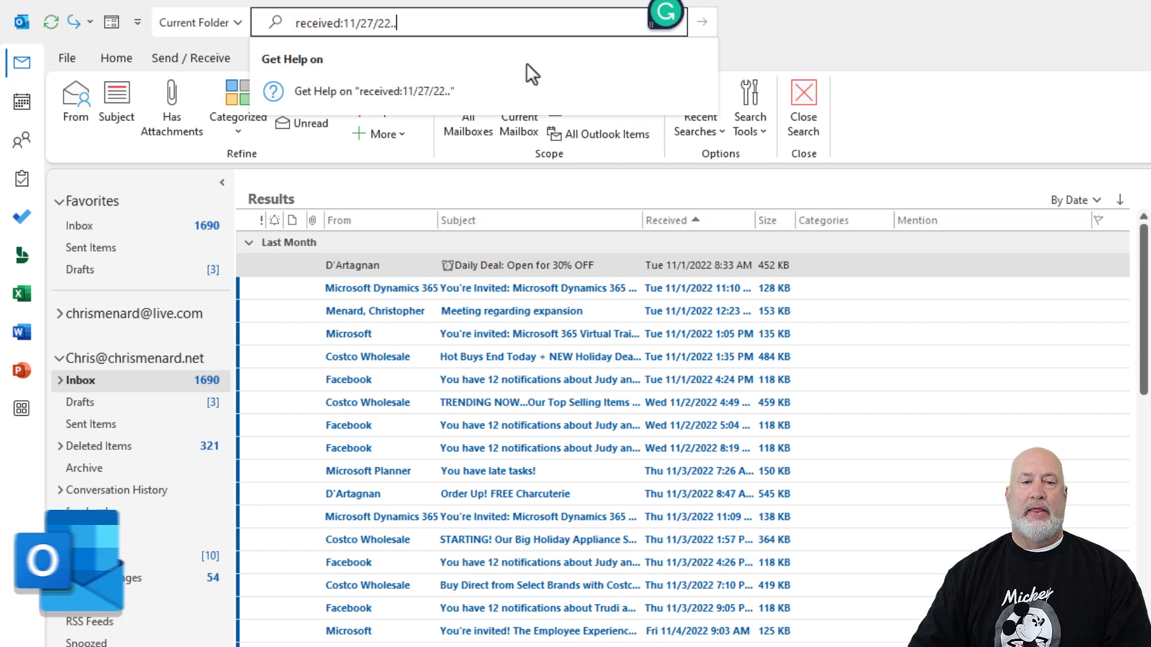
{"action": "type", "text": "12/9/"}
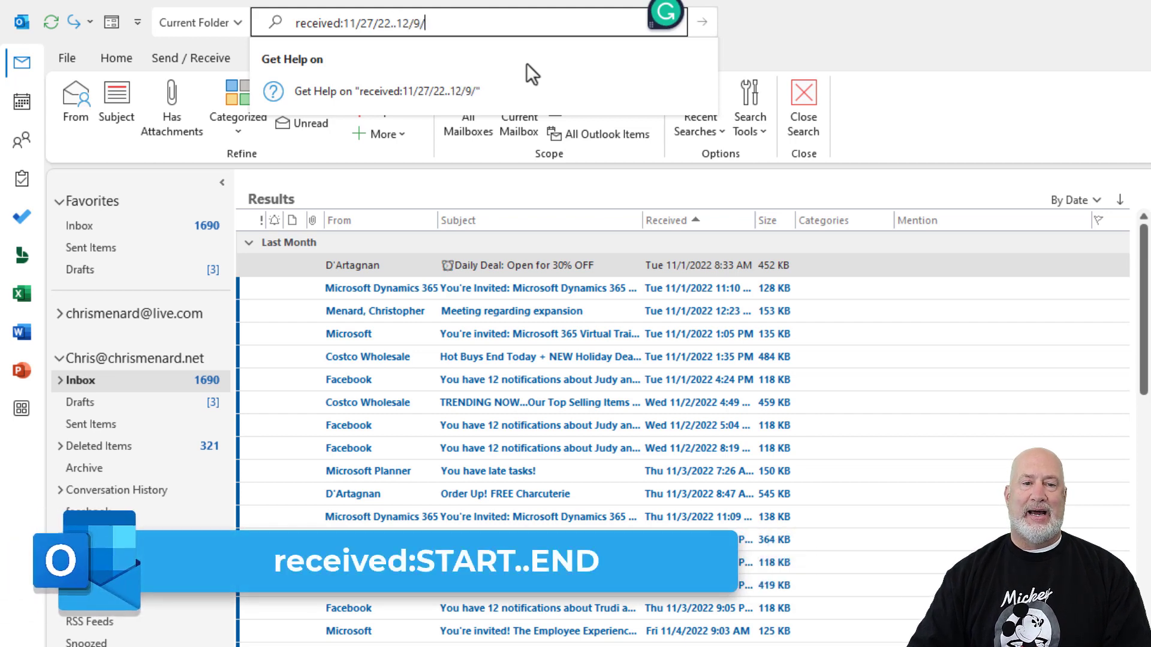
{"action": "type", "text": "2022"}
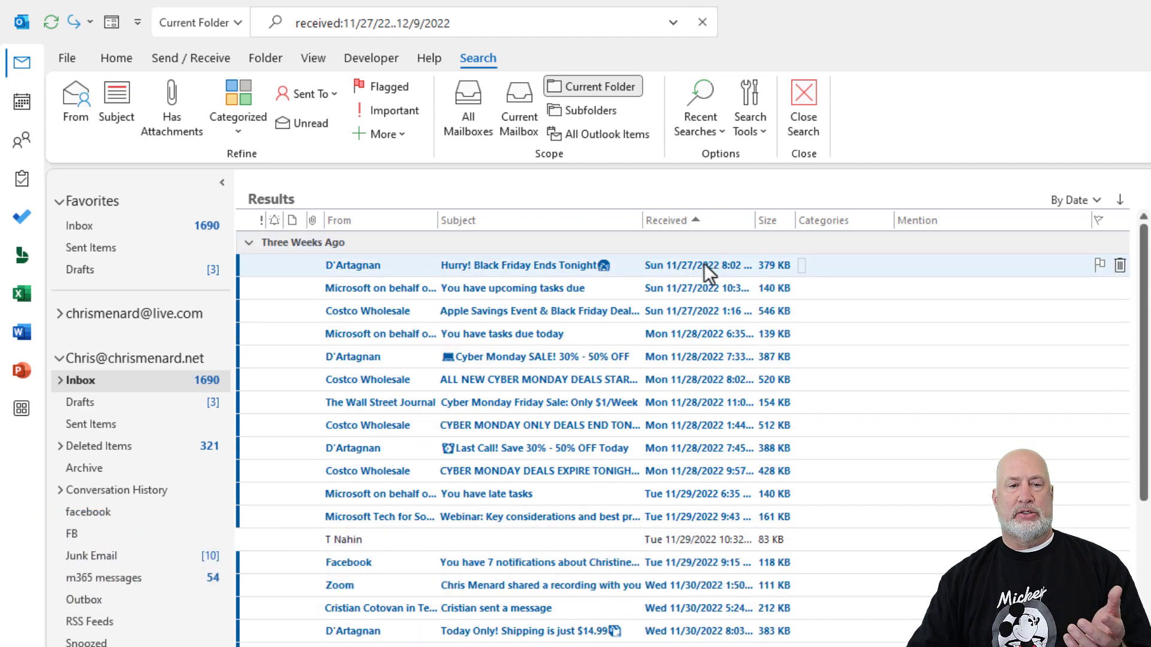
{"action": "mouse_move", "coordinate": [719, 231]}
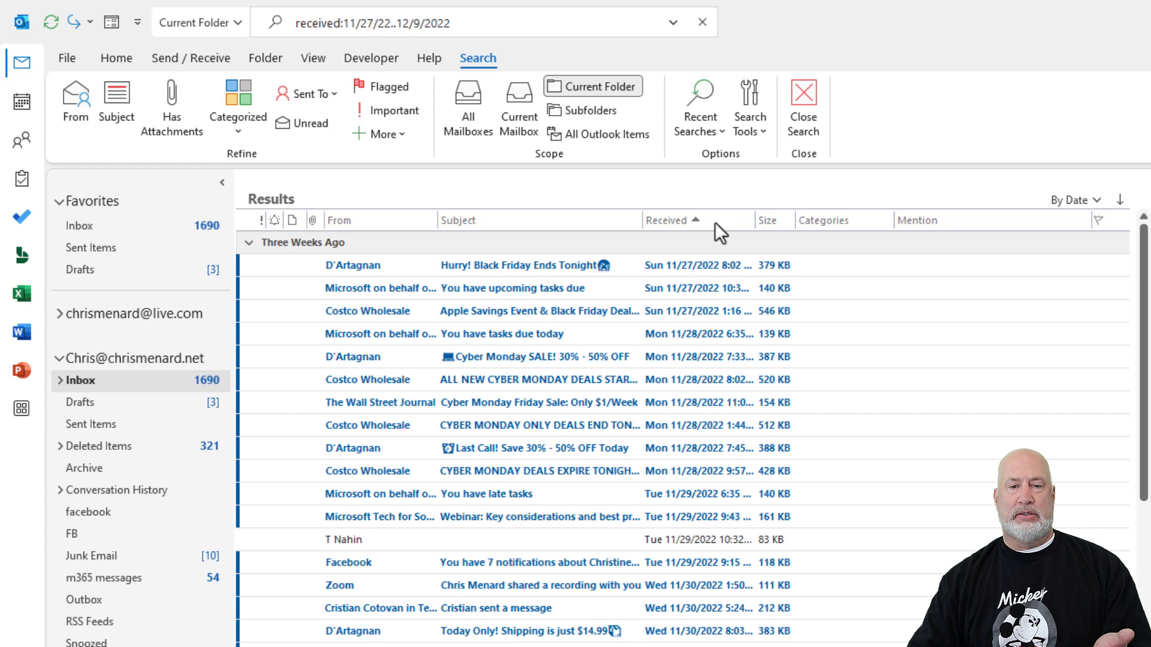
{"action": "left_click", "coordinate": [664, 221]}
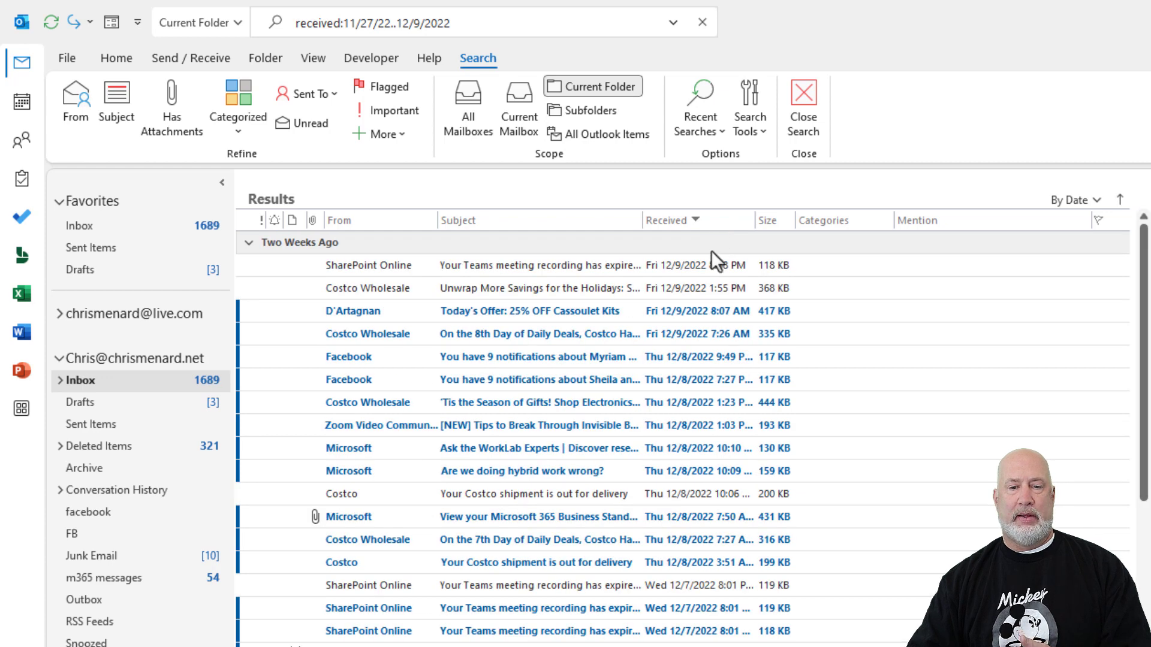